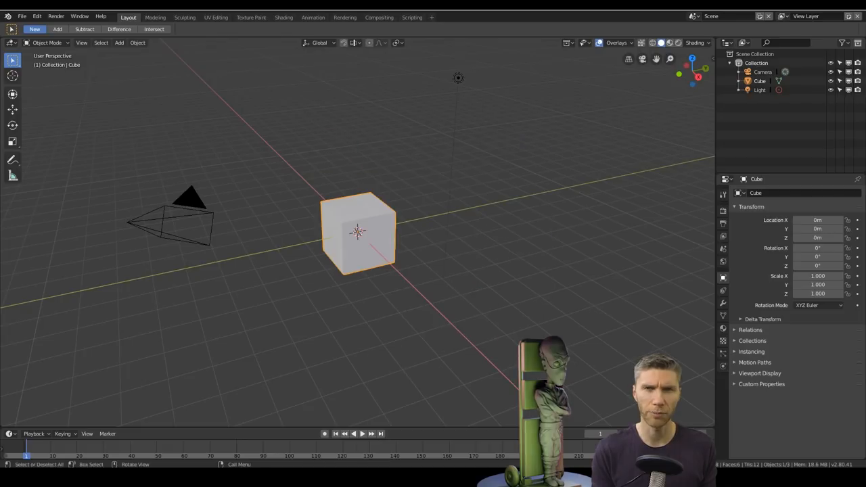
- Enter the Sculpting workspace and pick the Snake Hook brush
left_click(184, 16)
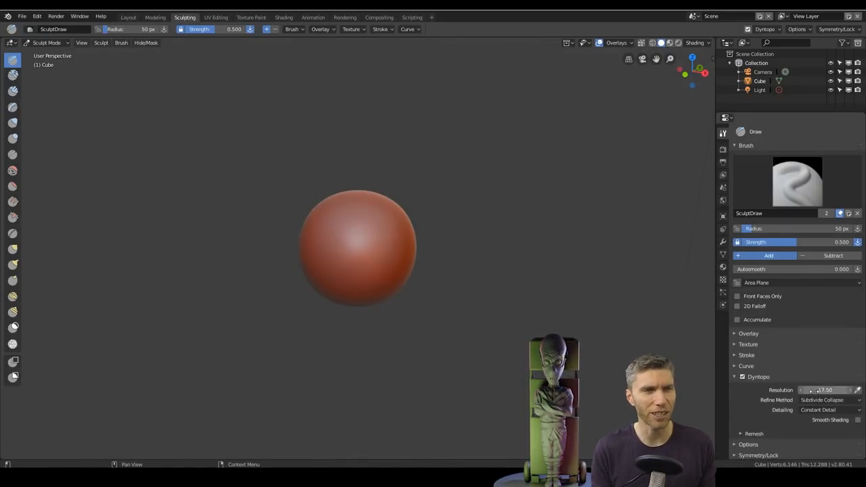
left_click(12, 263)
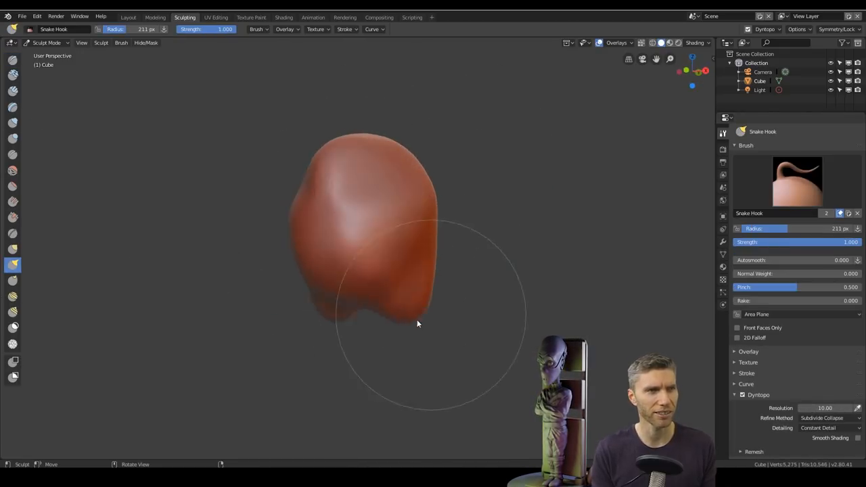
- Pull the sphere down into a torso, bulge out the chest and round off its bottom
left_click_drag(417, 323, 352, 364)
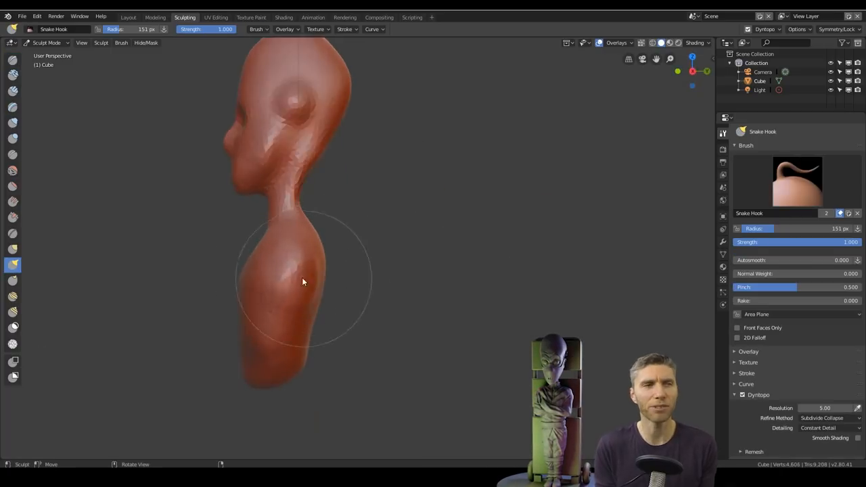
left_click_drag(303, 283, 426, 346)
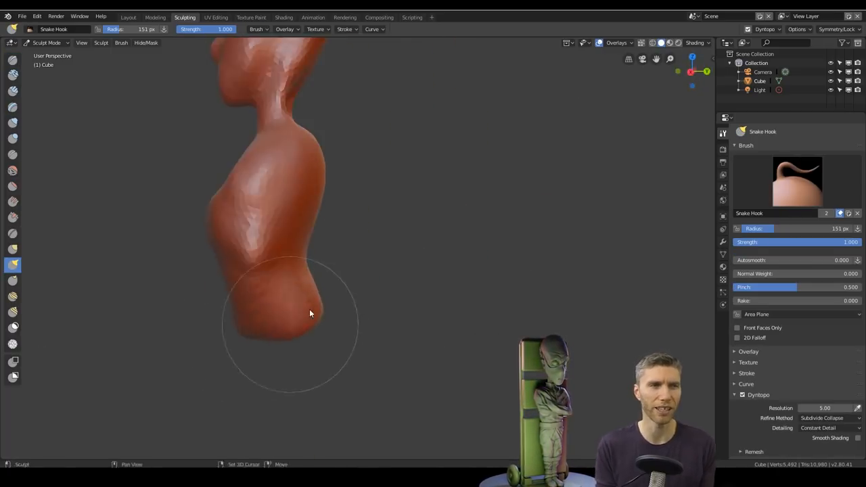
left_click_drag(310, 314, 266, 344)
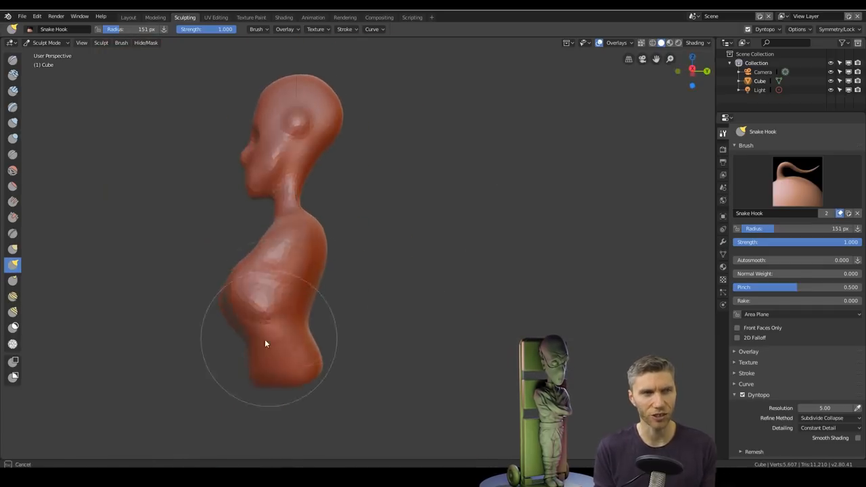
- Save the .blend via Save As, then drag the torso down into a leg ending in a foot
left_click(12, 122)
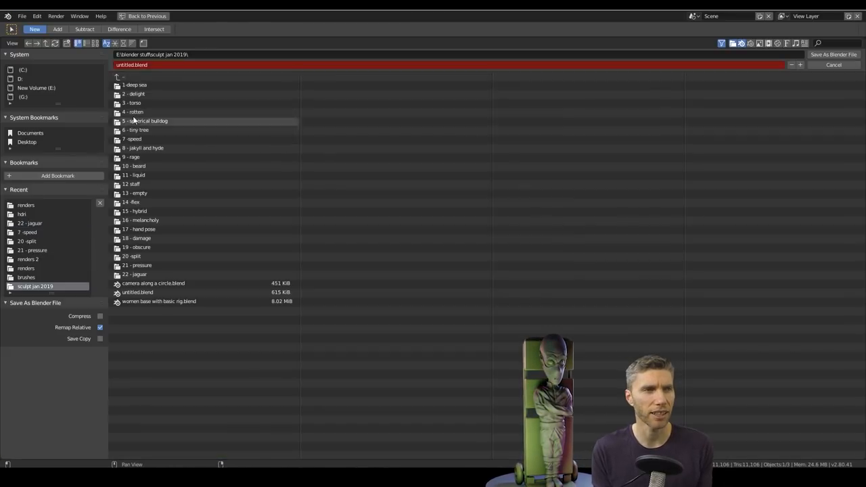
left_click(834, 65)
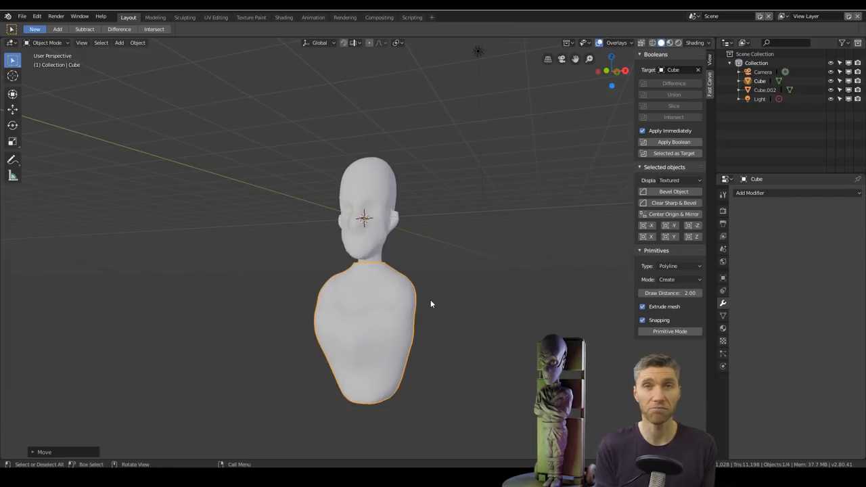
left_click(184, 16)
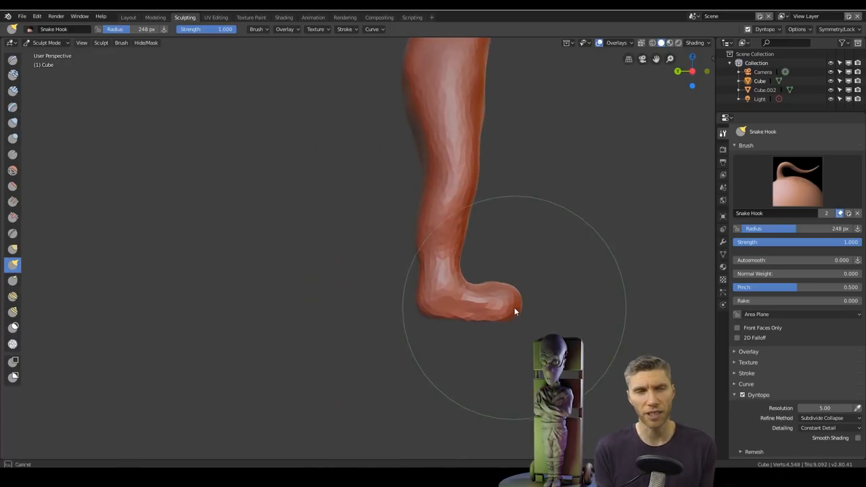
left_click_drag(514, 312, 603, 328)
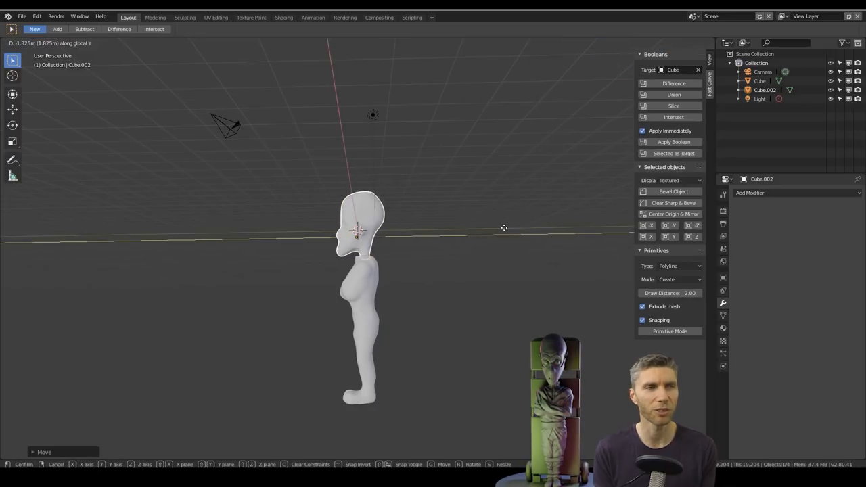
- Push eye sockets into the head and crease the foot down the middle into two feet
left_click(184, 16)
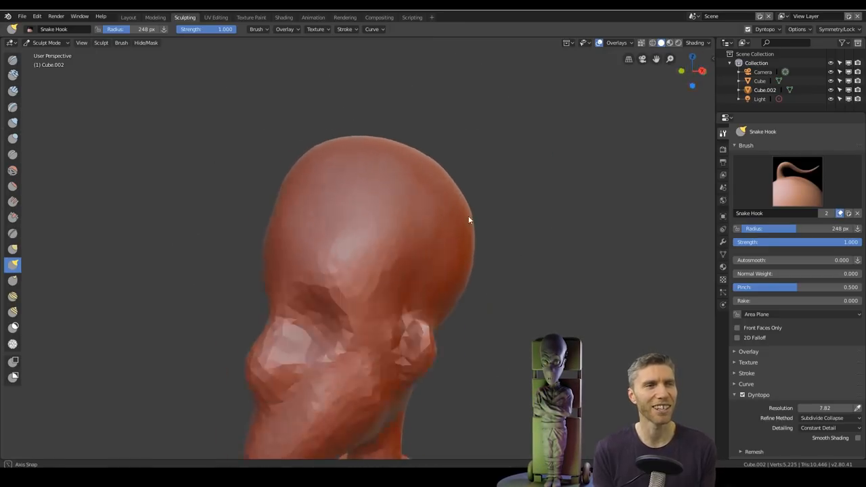
left_click_drag(469, 219, 422, 299)
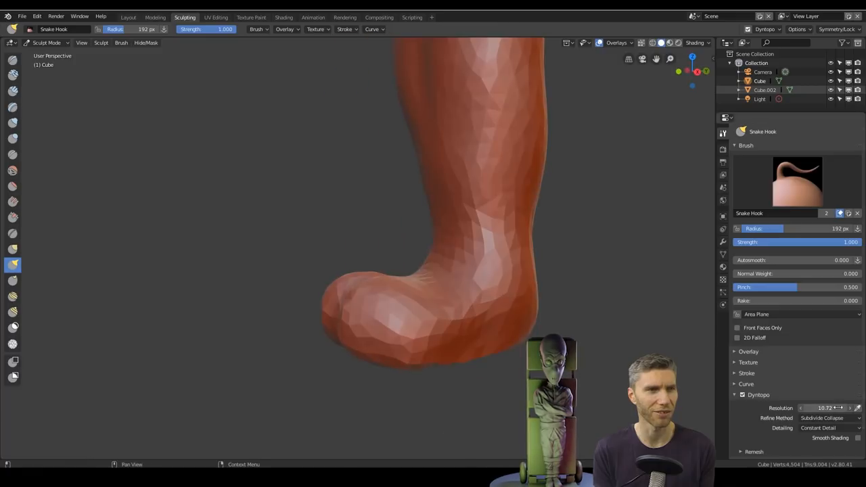
left_click(13, 155)
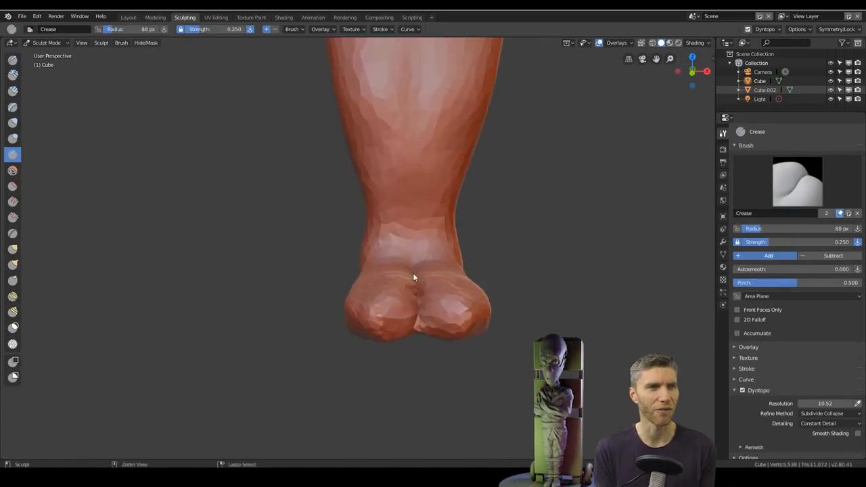
left_click_drag(414, 277, 450, 314)
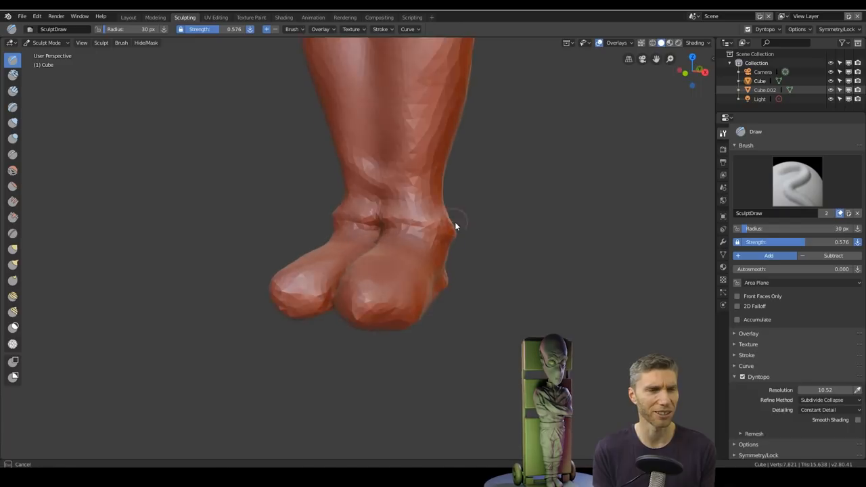
- Draw ankle ridges, carve toe divisions into the soles and shape the toes
left_click_drag(458, 227, 352, 273)
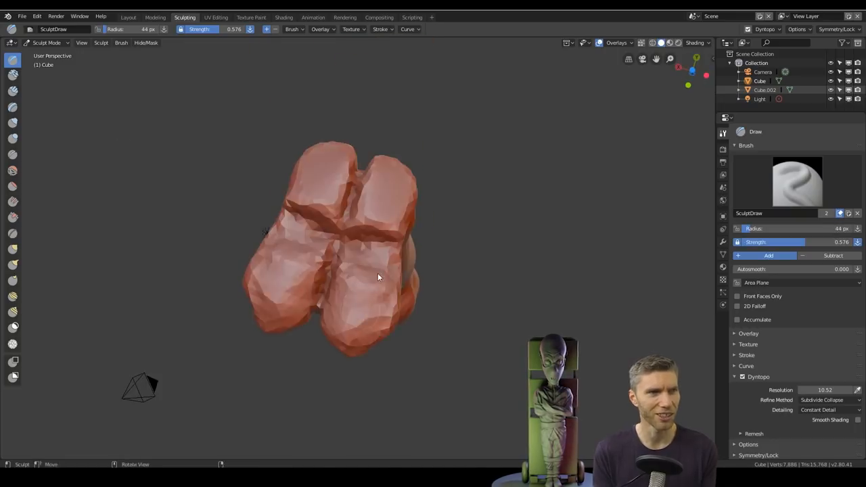
left_click_drag(379, 277, 422, 309)
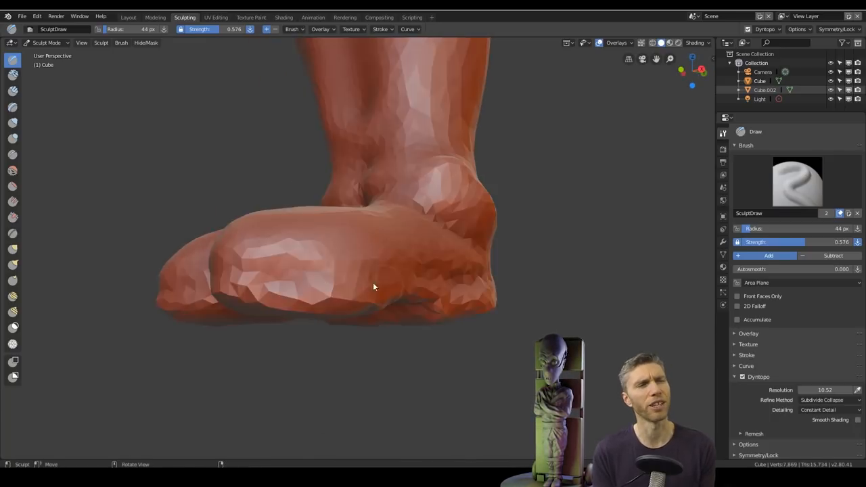
left_click_drag(372, 287, 447, 363)
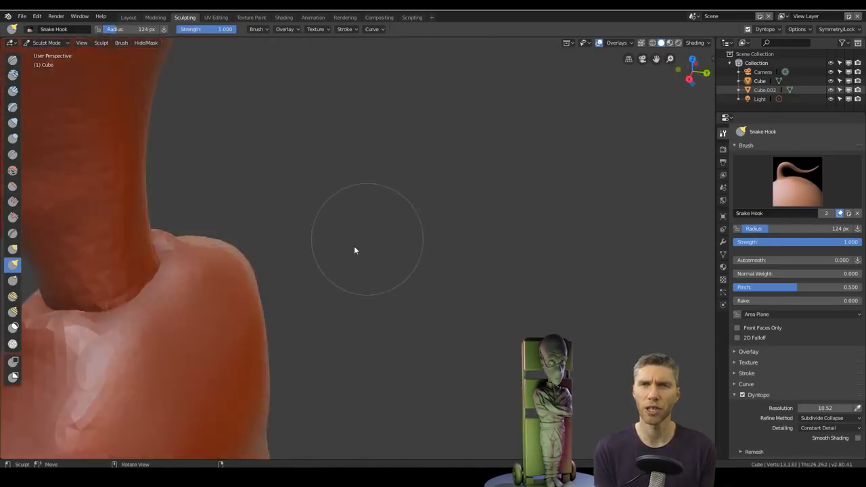
- Build up crossed arms on the chest with Clay Strips and crease the folds and wrap lines around them
left_click_drag(366, 244, 399, 235)
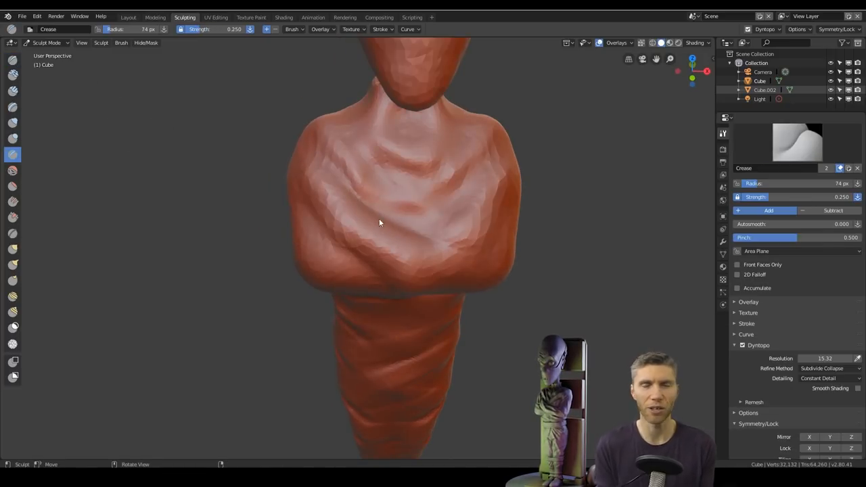
left_click(12, 263)
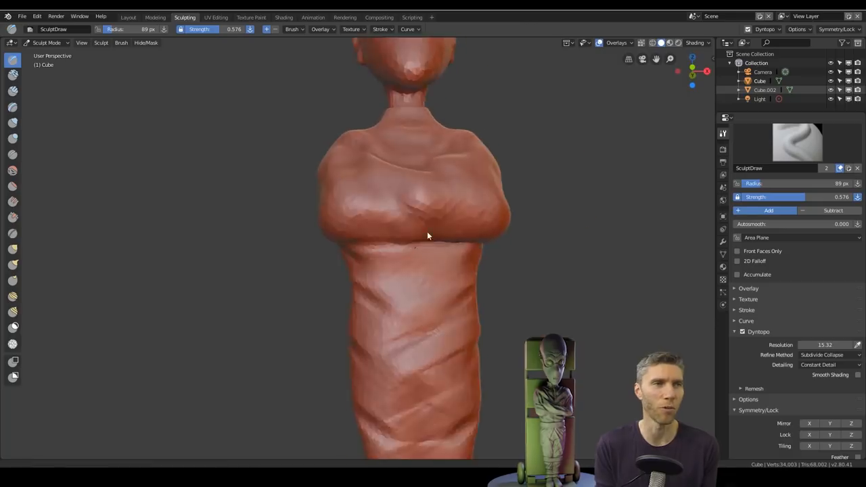
left_click_drag(426, 237, 332, 217)
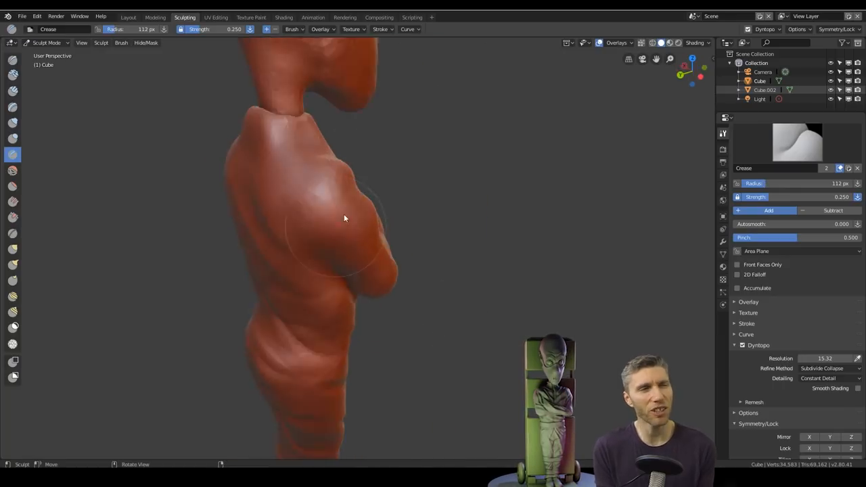
left_click_drag(344, 218, 325, 266)
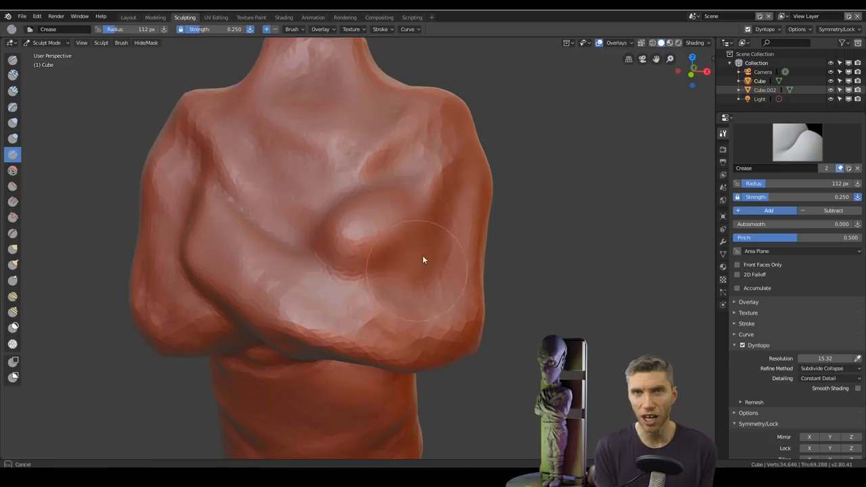
left_click_drag(422, 259, 344, 270)
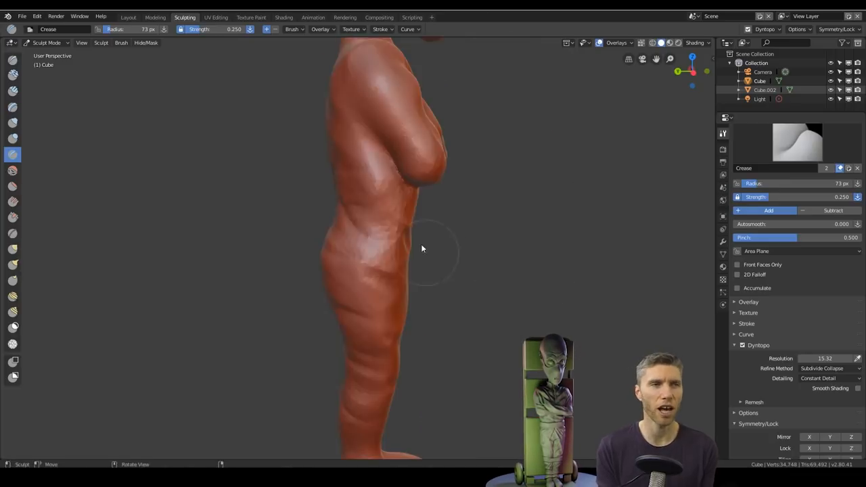
left_click_drag(422, 249, 338, 255)
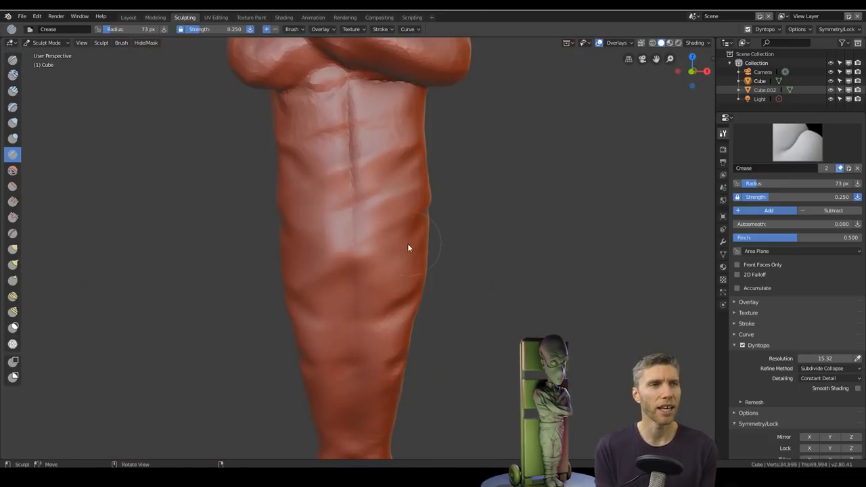
scroll("down", 3)
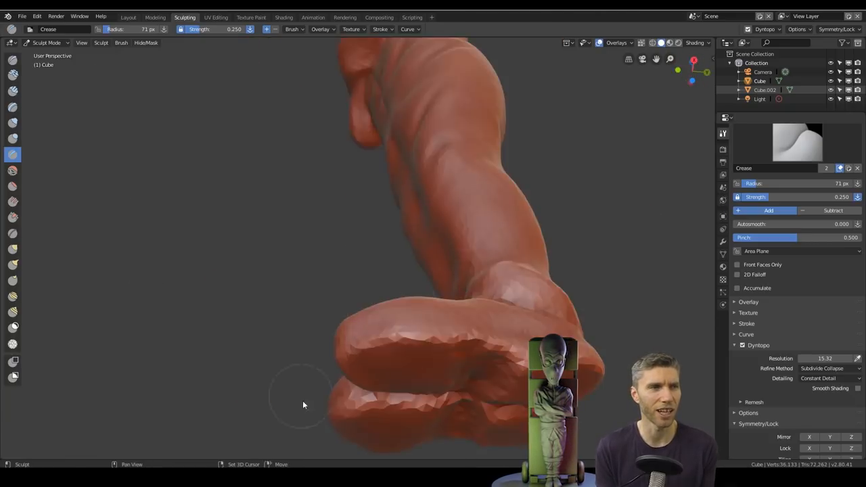
- Refine the feet from underneath, then crease collar, shoulder and torso folds
left_click_drag(305, 405, 373, 196)
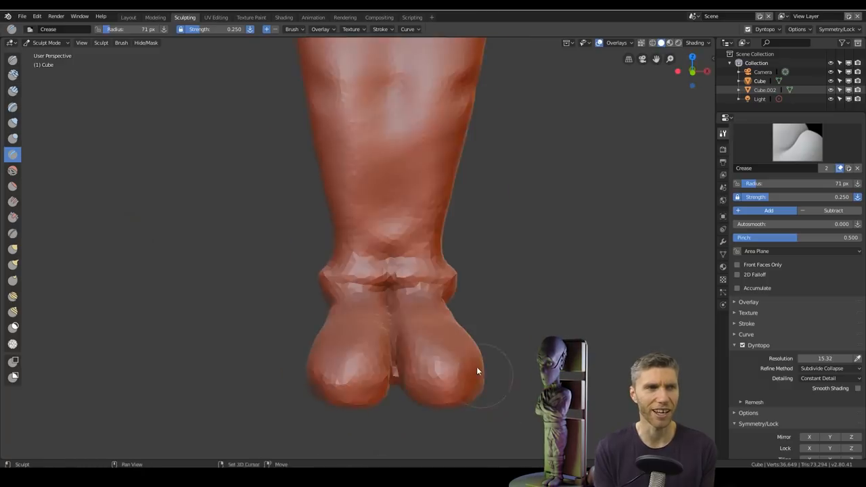
left_click_drag(477, 371, 255, 349)
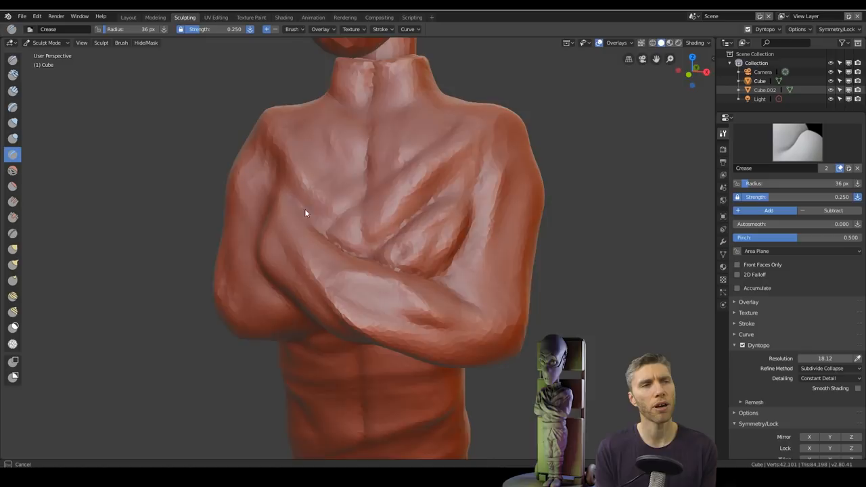
left_click_drag(304, 214, 346, 179)
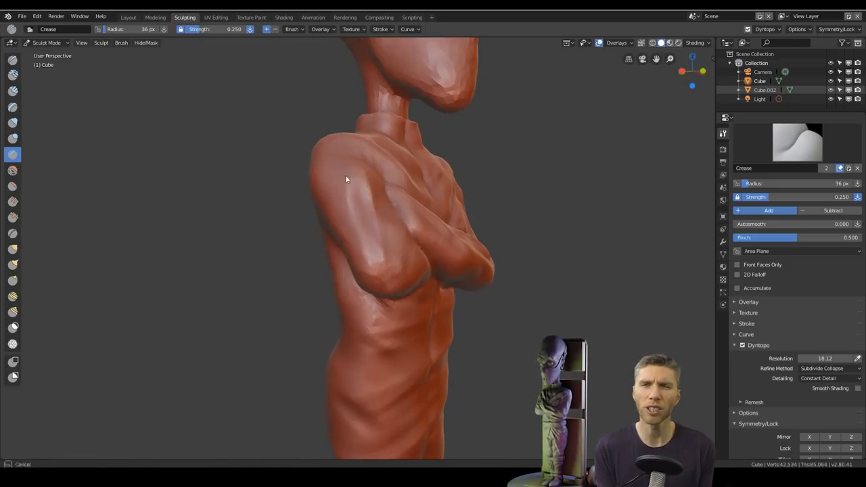
left_click_drag(345, 179, 399, 318)
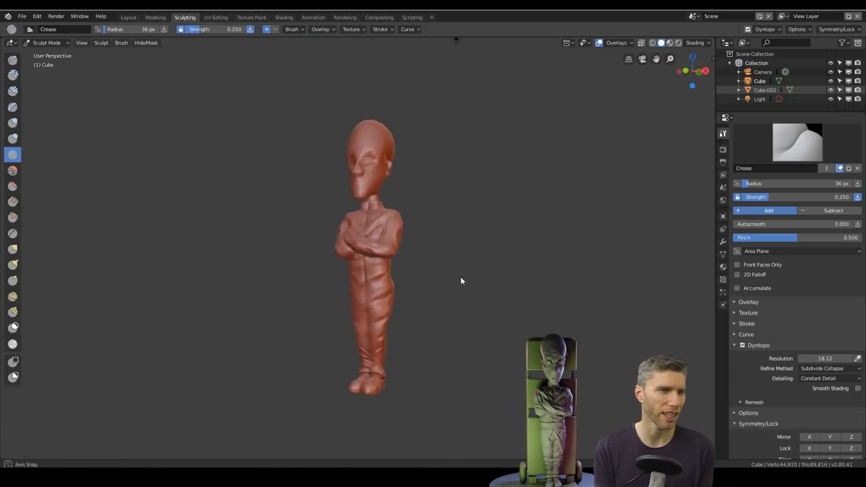
left_click_drag(462, 280, 462, 371)
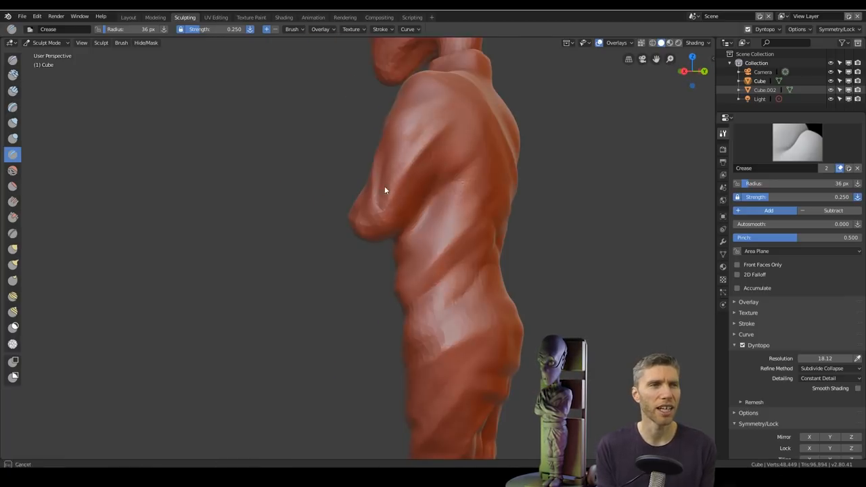
left_click_drag(406, 190, 331, 173)
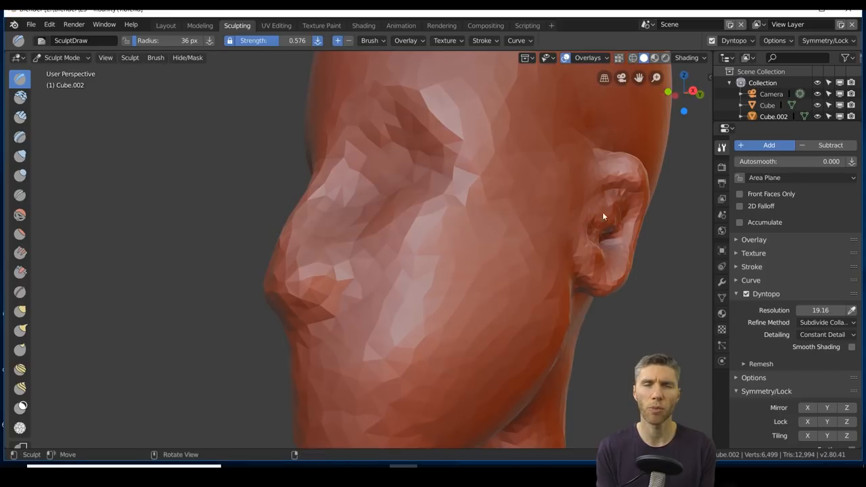
- Inspect the ears from both sides and carve into the bridge of the nose
left_click_drag(602, 217, 492, 271)
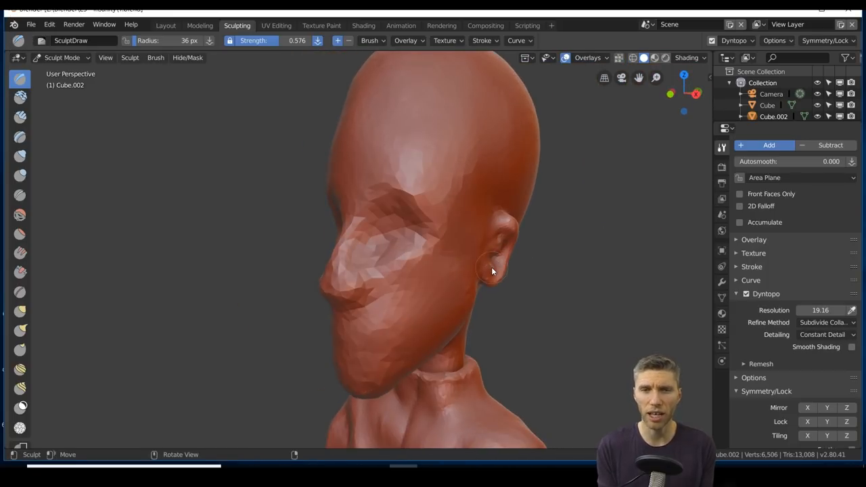
left_click_drag(493, 270, 519, 222)
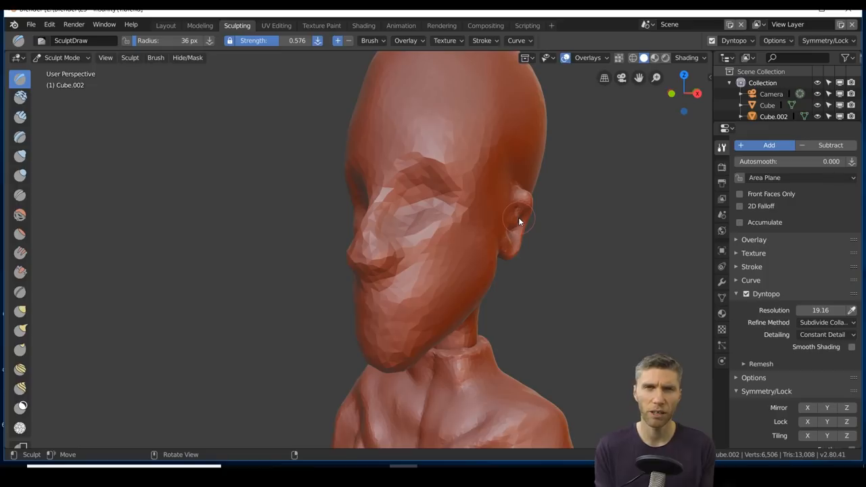
left_click_drag(519, 222, 511, 265)
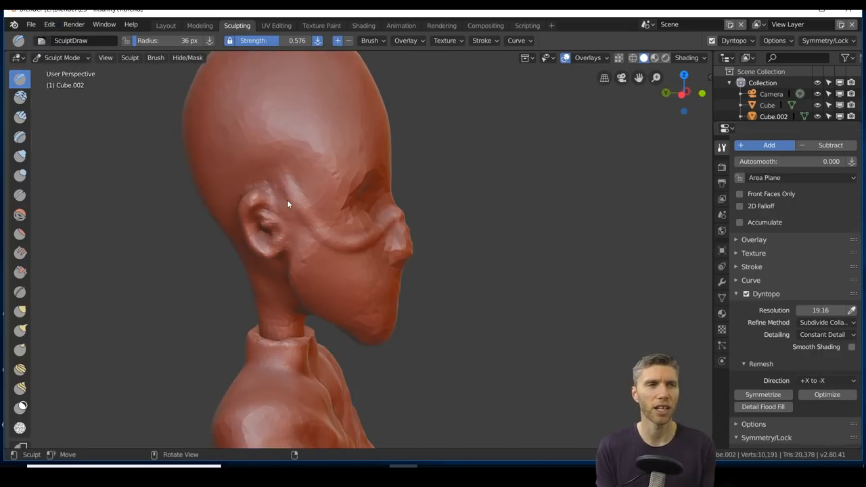
left_click_drag(287, 205, 431, 276)
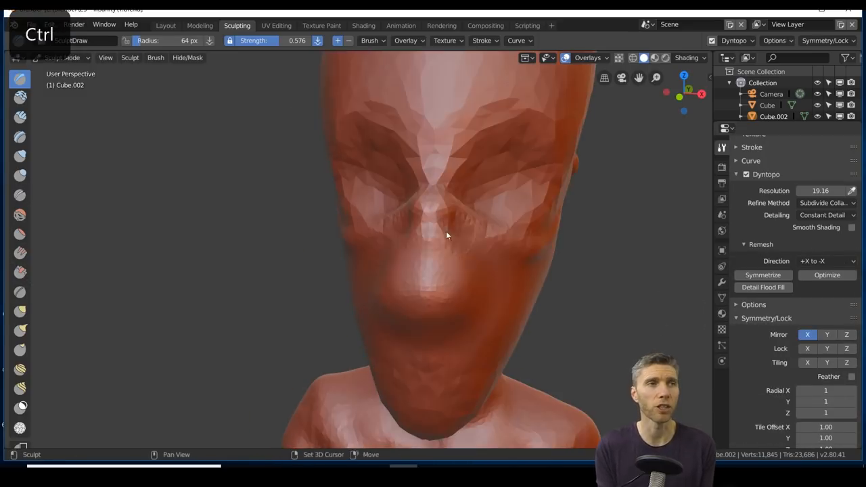
left_click_drag(447, 235, 291, 203)
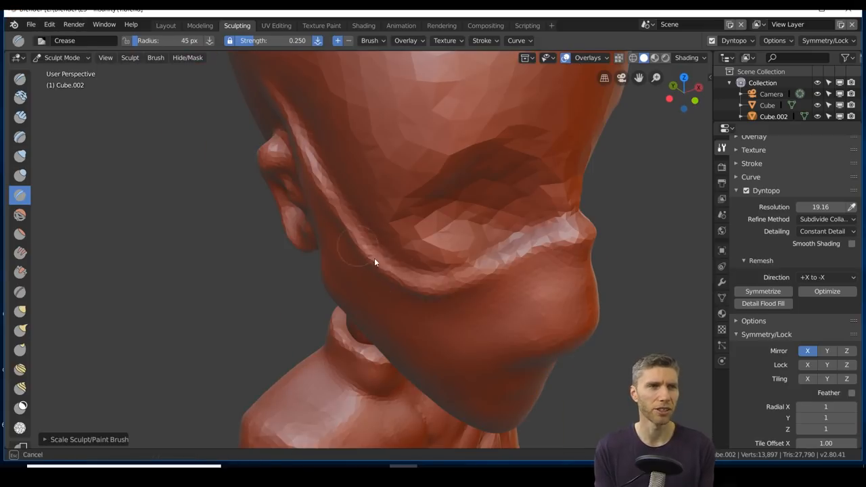
- Crease the strap line across the lower face, deepen the brow and sharpen the head band
left_click_drag(376, 262, 95, 214)
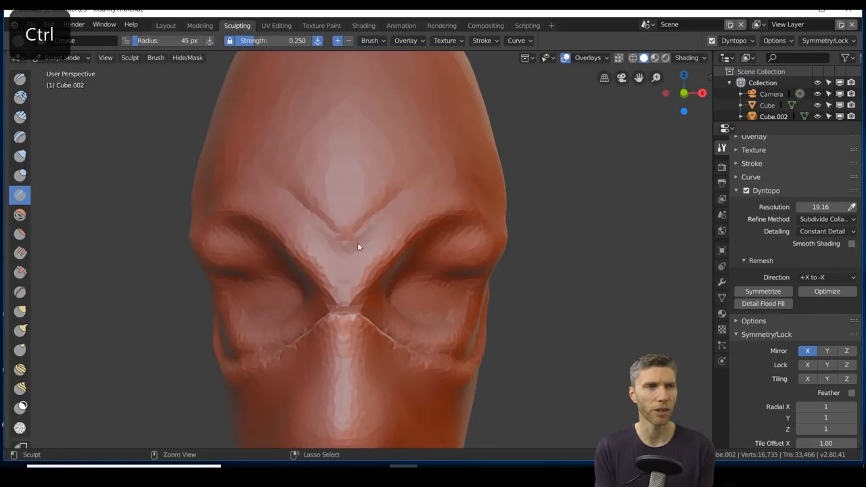
left_click_drag(358, 247, 457, 284)
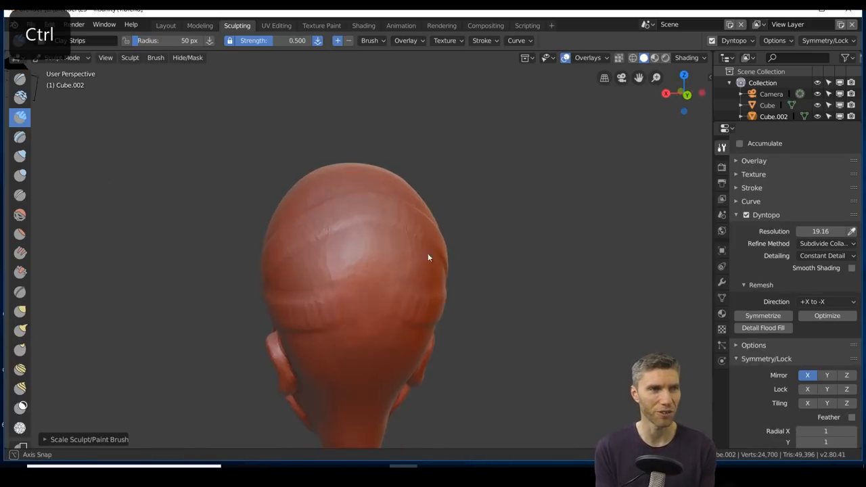
left_click_drag(427, 257, 355, 299)
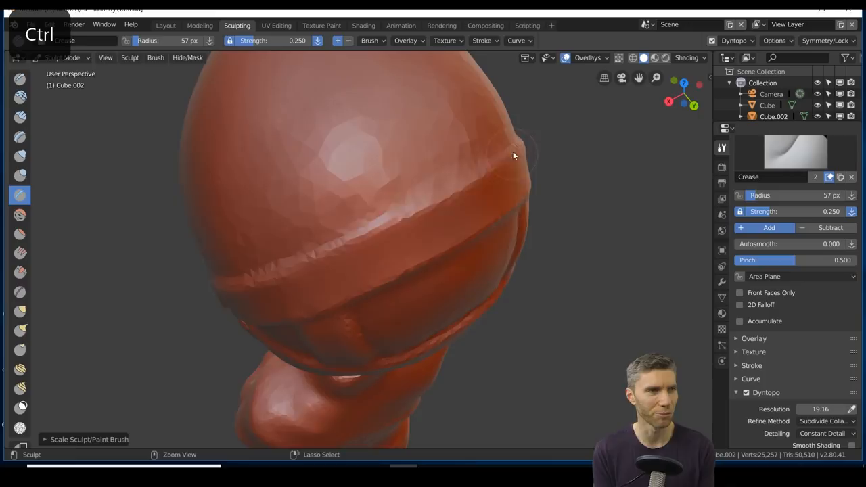
left_click_drag(514, 155, 413, 206)
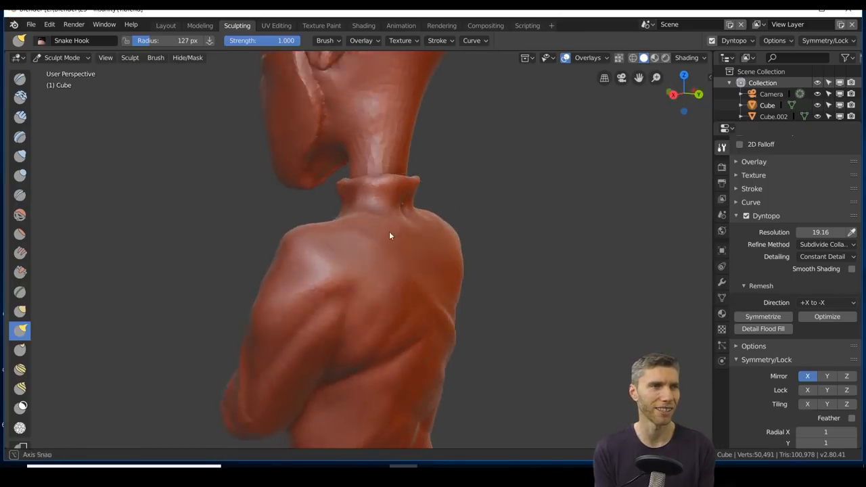
left_click_drag(390, 236, 601, 377)
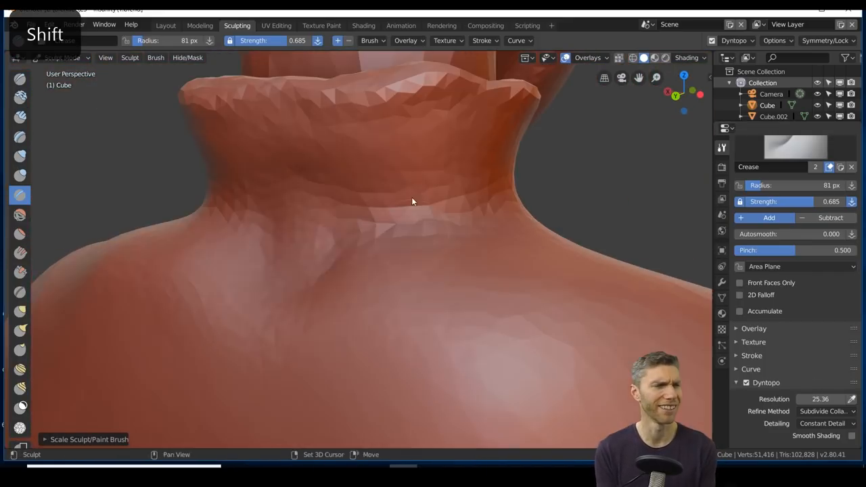
- Smooth the raised neck collar and chest seam cloth, and carve a fold into the upper back
left_click_drag(413, 203, 358, 203)
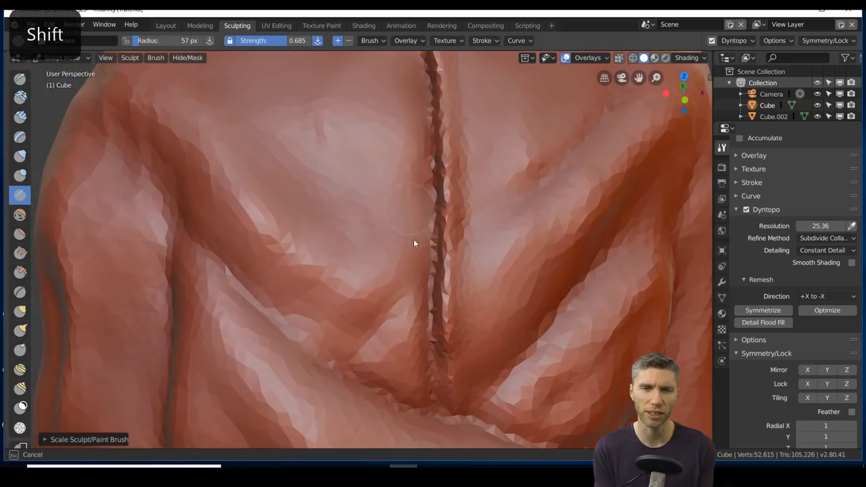
left_click_drag(414, 243, 449, 263)
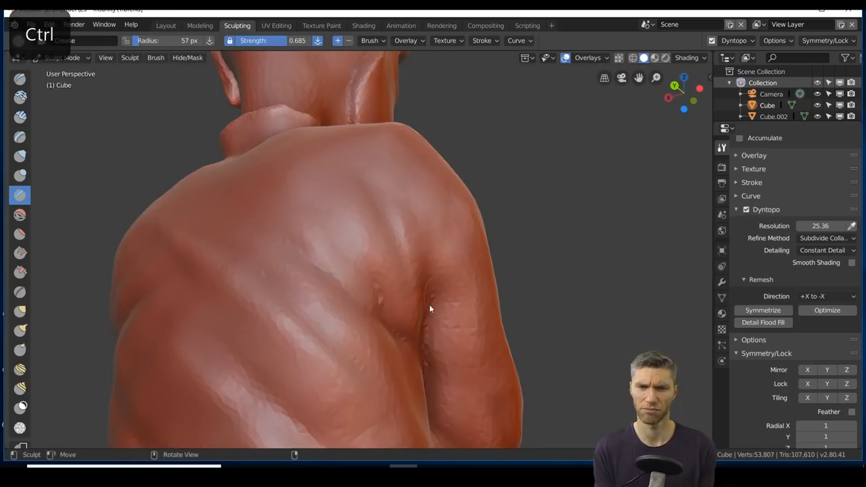
left_click_drag(430, 308, 357, 210)
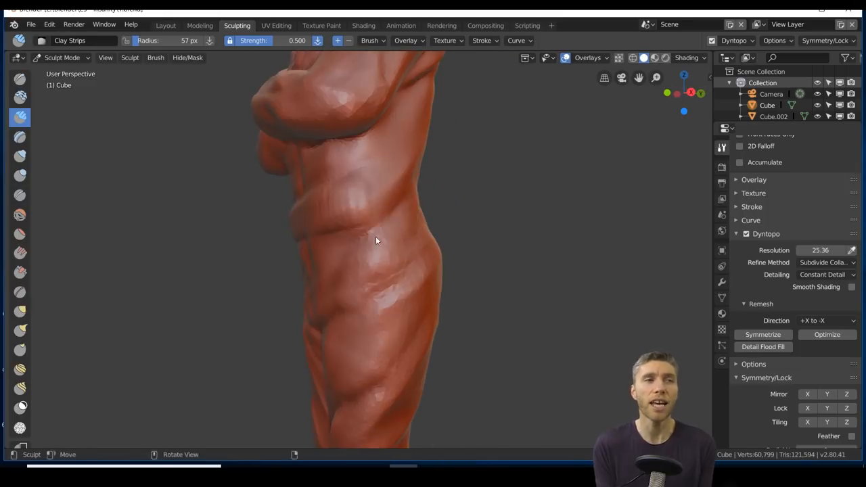
- Build a belt band around the waist with Clay Strips and sharpen its upper edge with Crease
left_click_drag(376, 241, 335, 226)
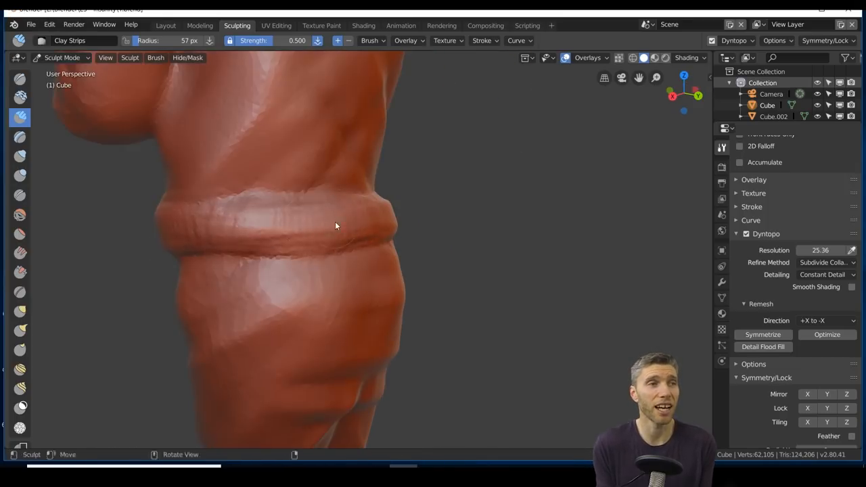
left_click_drag(335, 224, 386, 297)
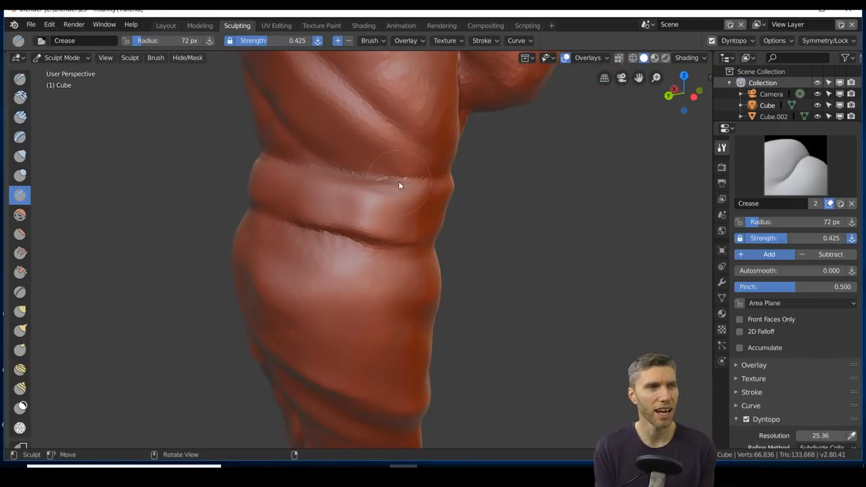
left_click_drag(399, 187, 439, 223)
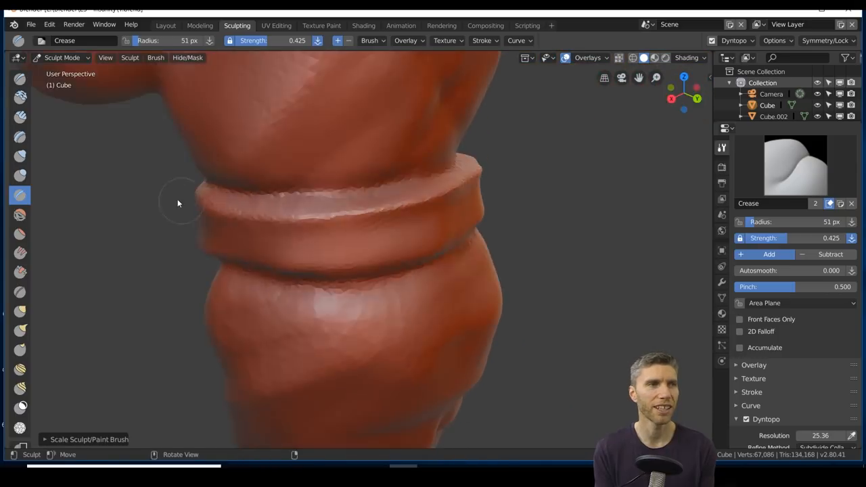
left_click(19, 157)
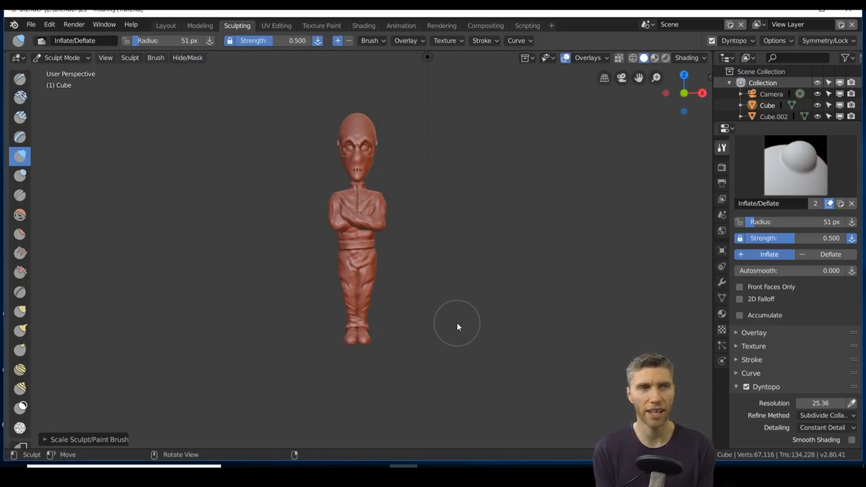
- Carve and smooth strap bands around the legs and the cloth of the thighs
key("shift")
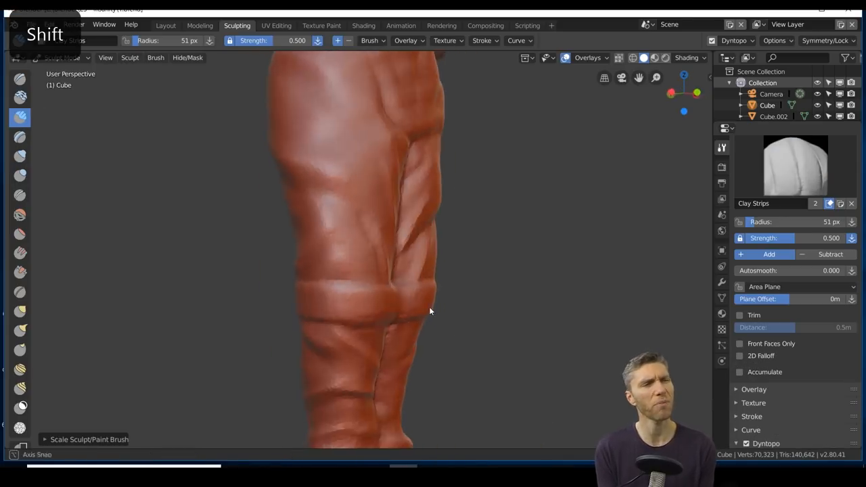
left_click_drag(430, 312, 132, 219)
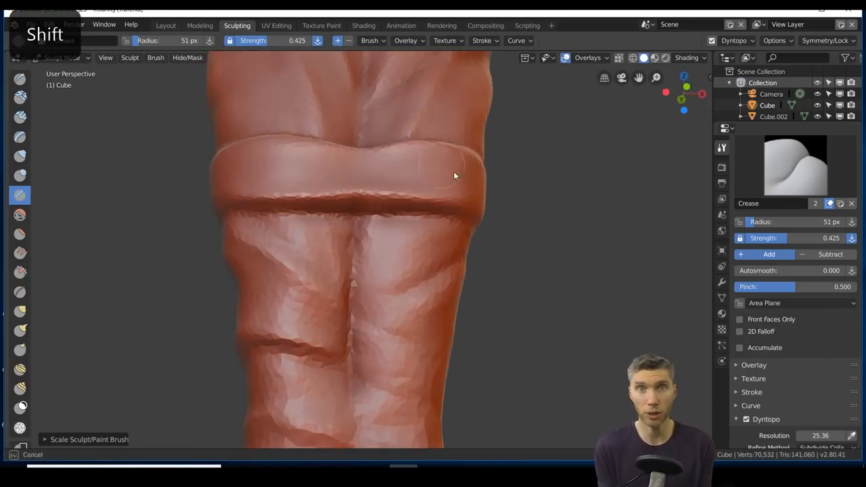
left_click_drag(454, 176, 350, 252)
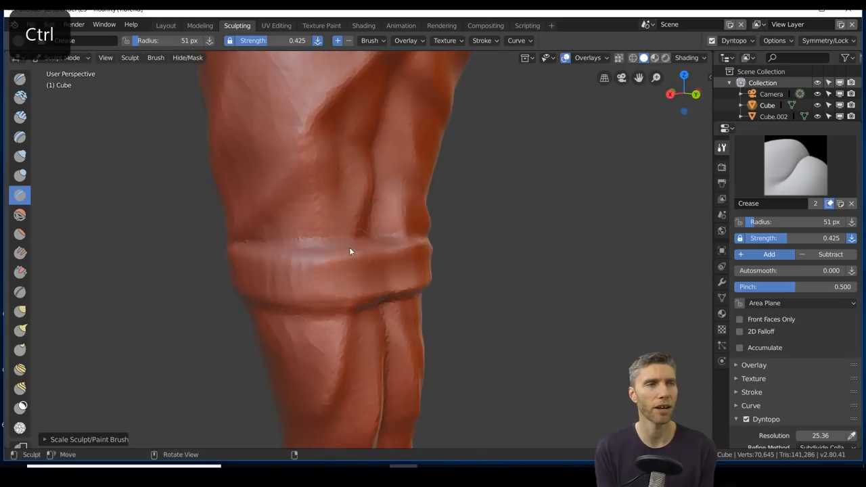
left_click_drag(349, 252, 413, 253)
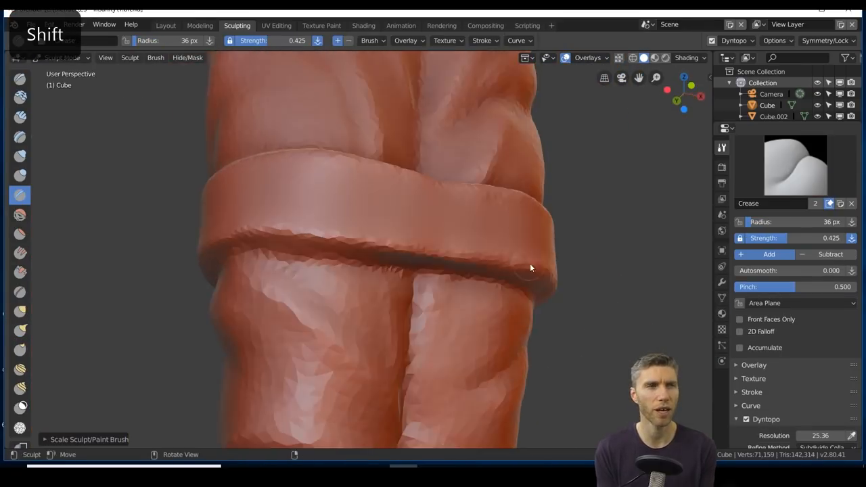
left_click_drag(531, 268, 468, 220)
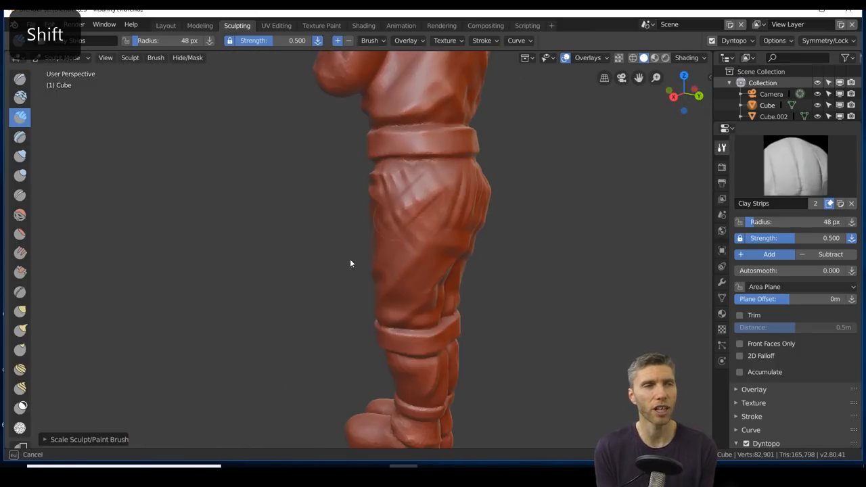
- Crease and smooth the folds between the crossed arms, checking the figure from the front
left_click(19, 195)
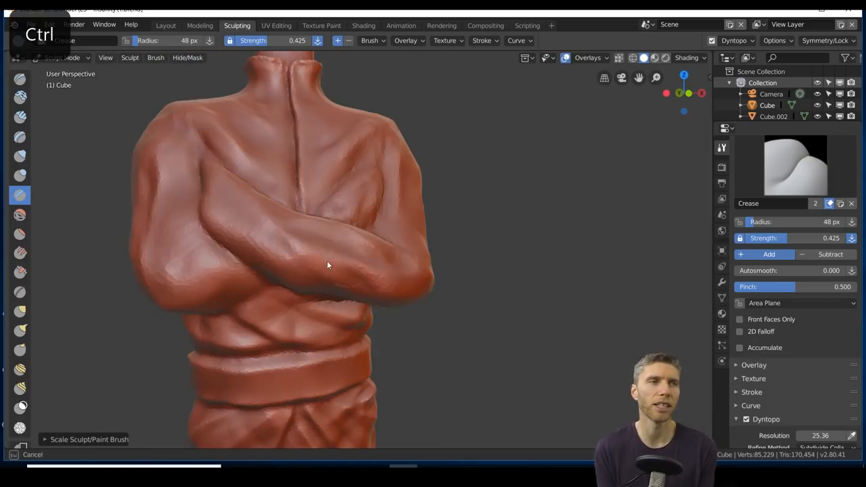
left_click_drag(327, 263, 544, 278)
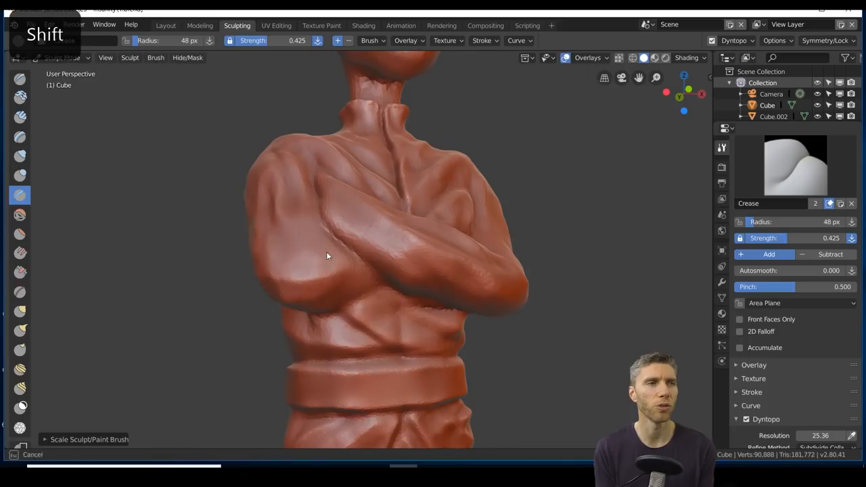
left_click_drag(327, 255, 465, 211)
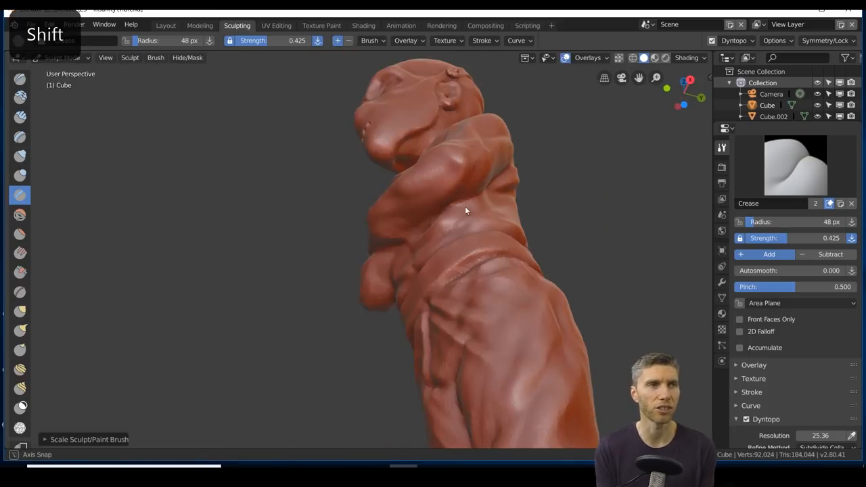
left_click_drag(466, 211, 471, 260)
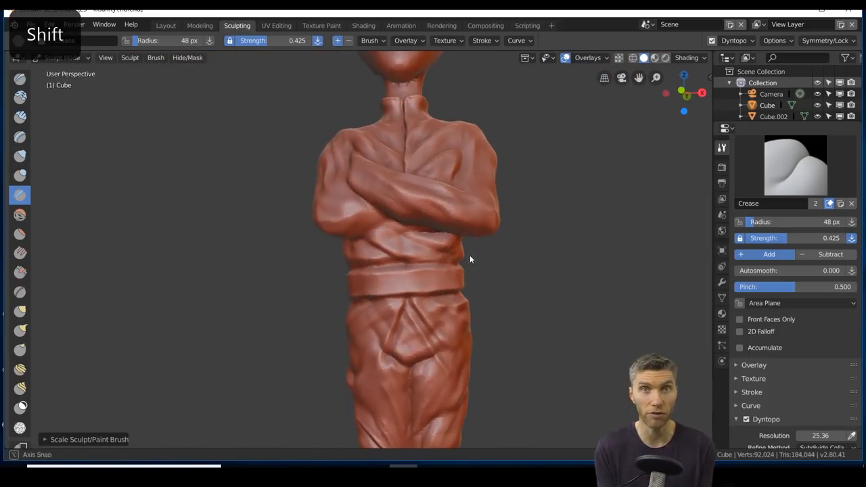
left_click_drag(471, 260, 494, 324)
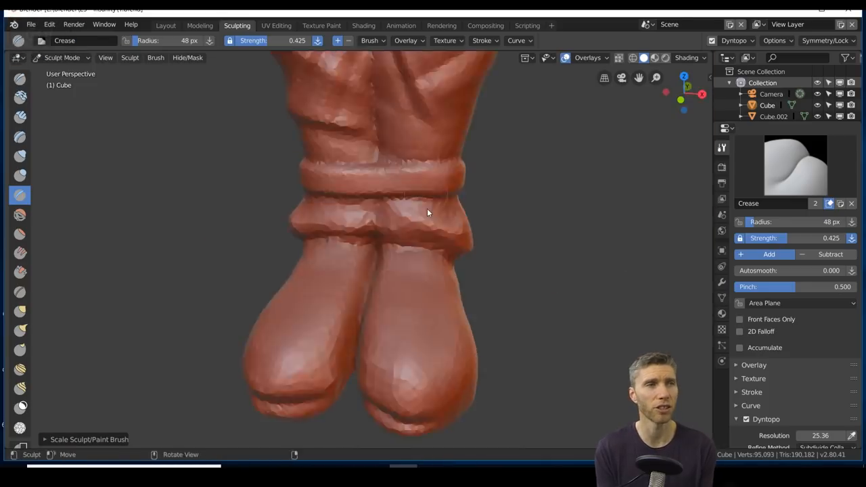
- Work the ankle straps and boot creases, then zoom out to view the whole figure
left_click_drag(428, 213, 471, 243)
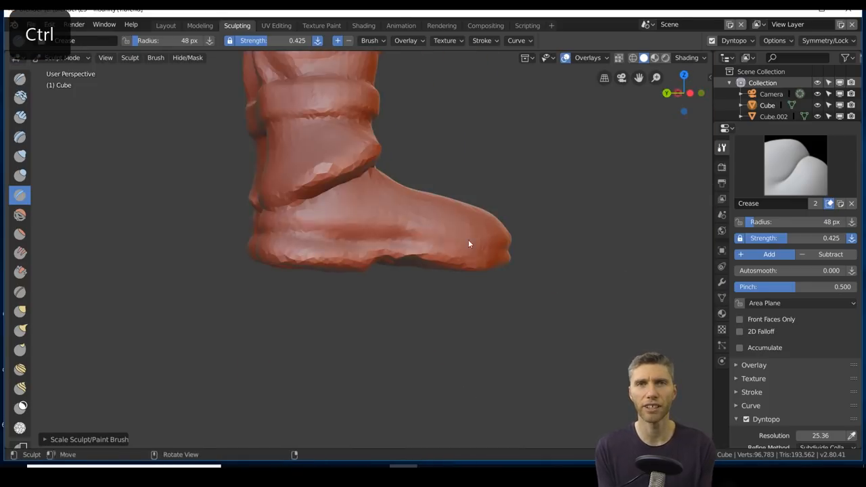
left_click_drag(468, 244, 413, 359)
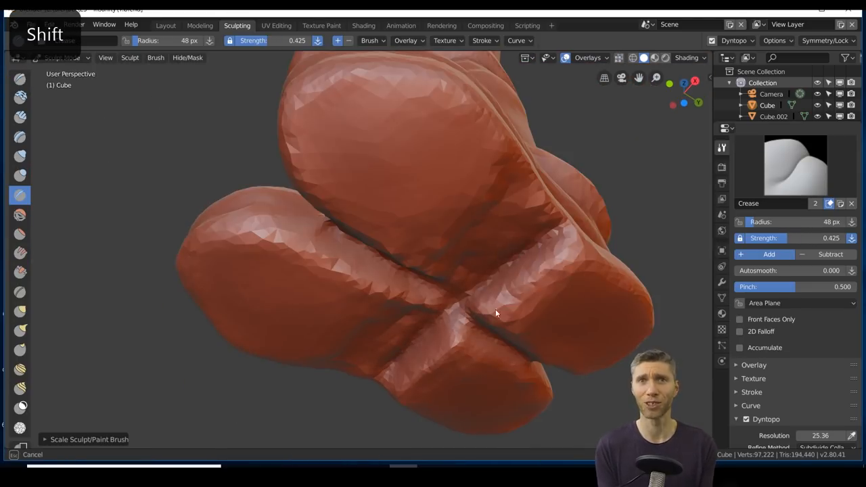
left_click_drag(495, 313, 370, 209)
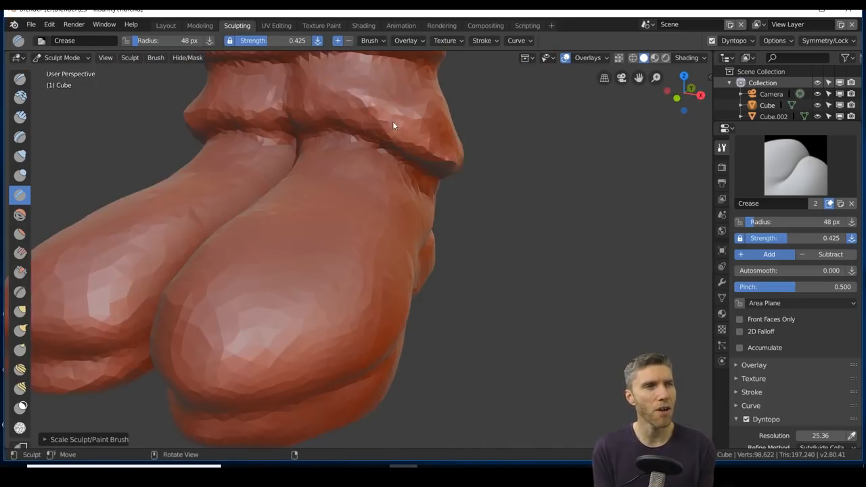
left_click_drag(393, 125, 539, 303)
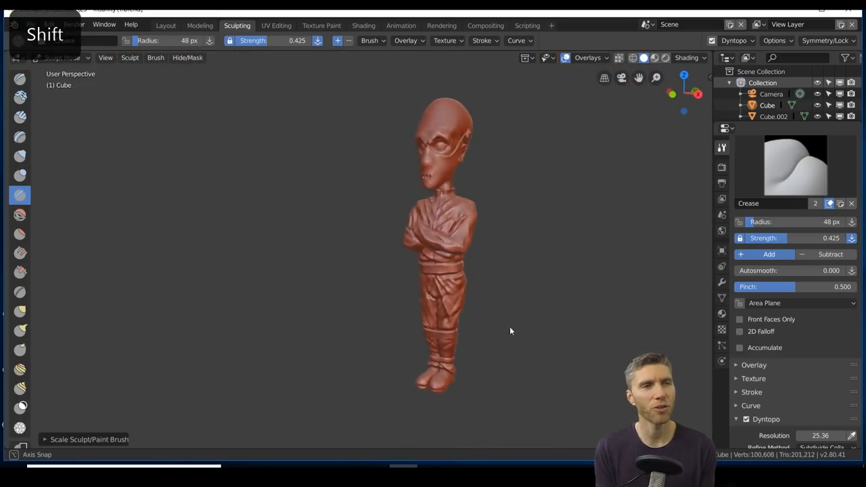
- Extrude a bracket outline in Edit Mode and convert it to a curve with raised Bevel Depth
left_click(128, 16)
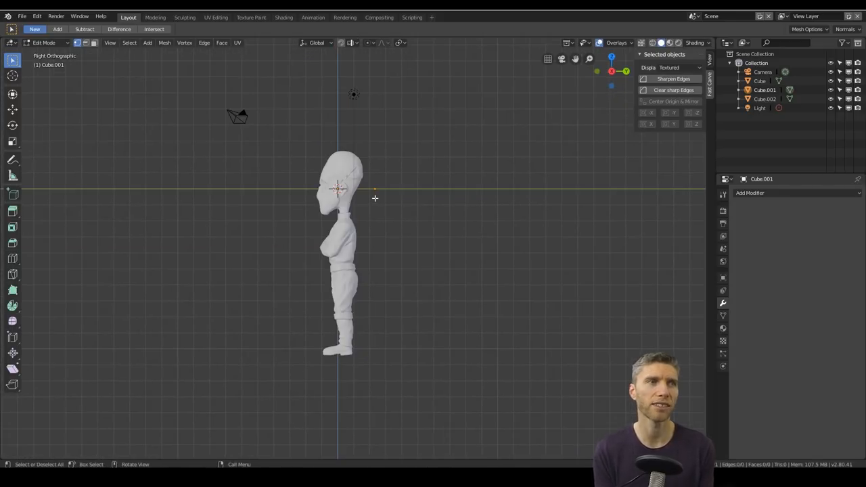
mouse_move(385, 192)
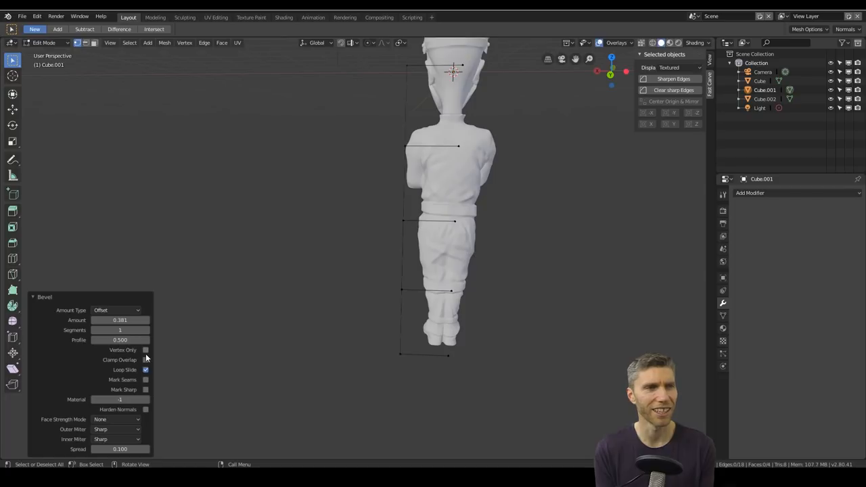
left_click(146, 349)
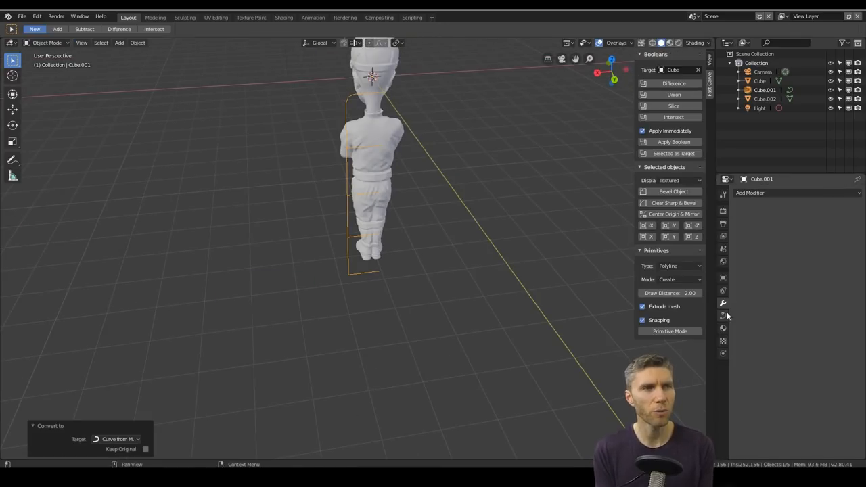
left_click(723, 313)
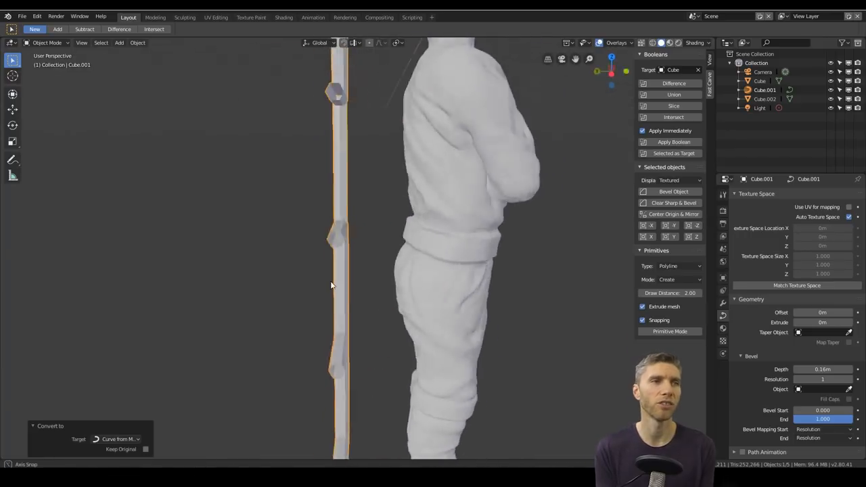
left_click(184, 42)
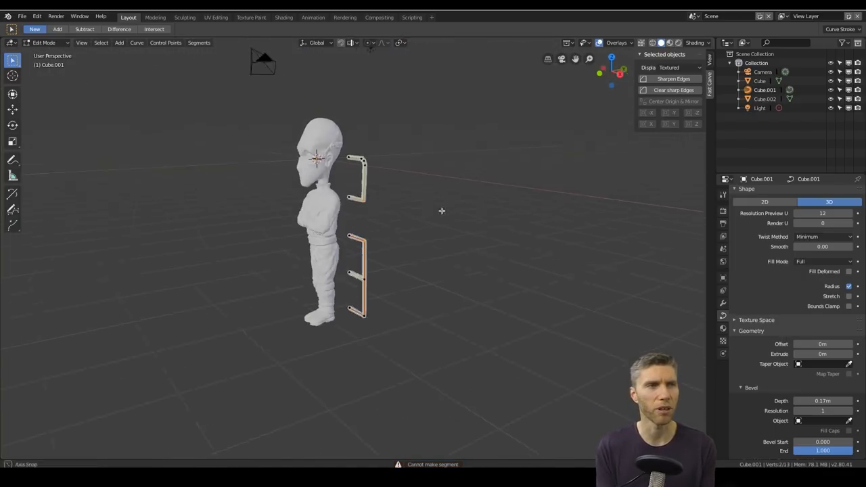
- Convert the frame curve to a mesh and slide the rail junction vertex into line
key("Tab")
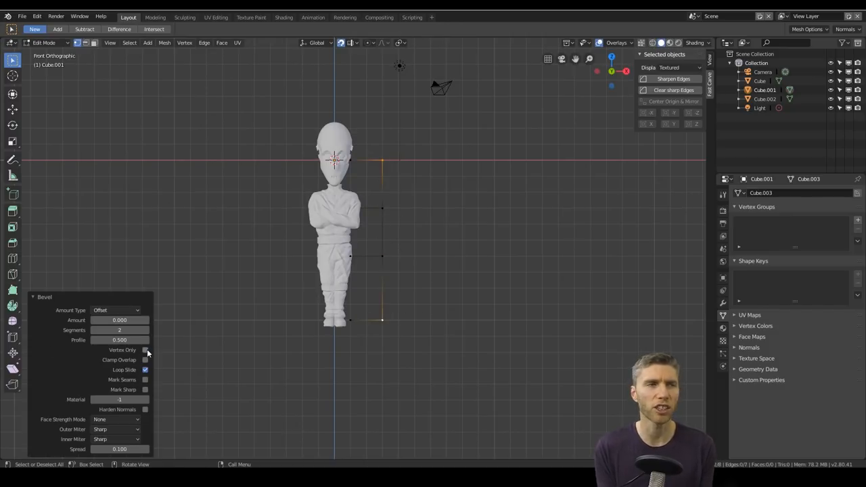
left_click(144, 349)
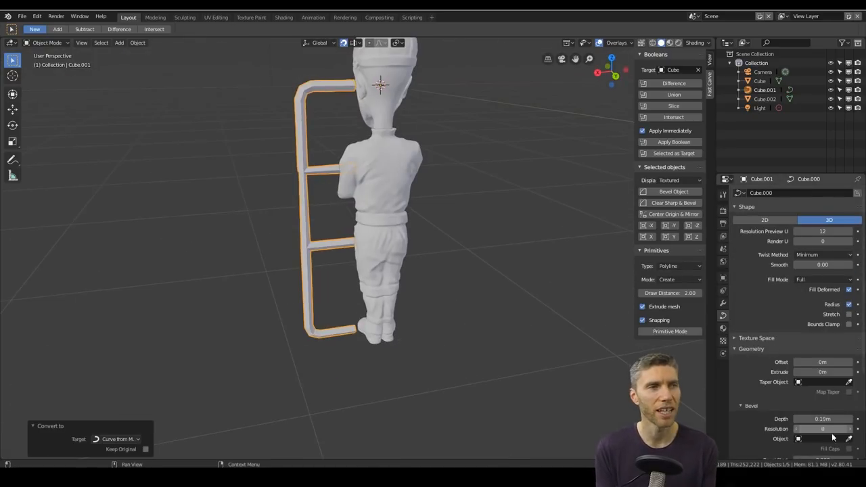
left_click(138, 42)
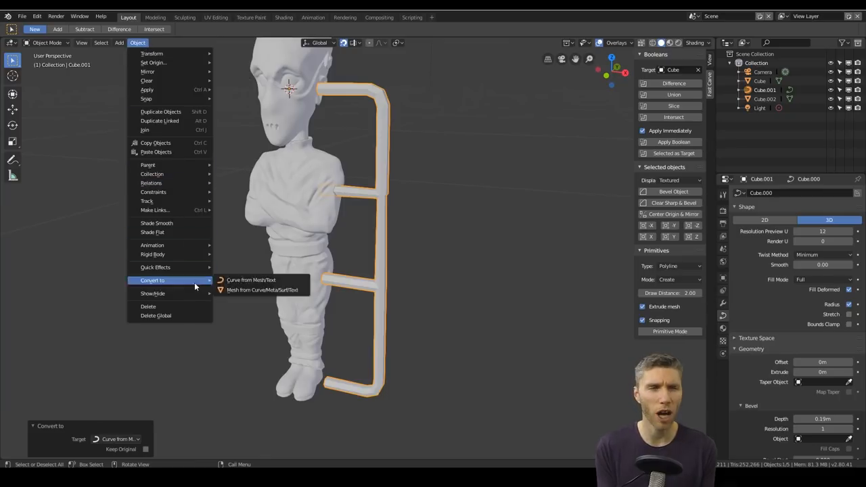
left_click(261, 289)
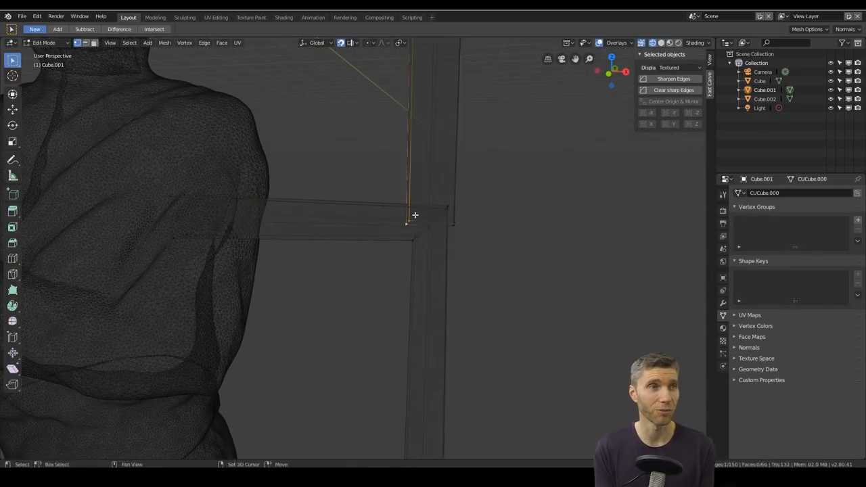
left_click(350, 42)
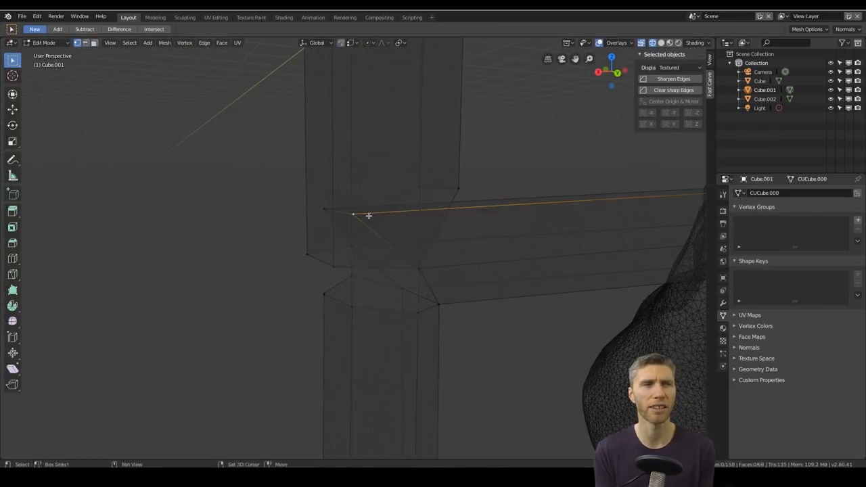
left_click_drag(352, 215, 442, 215)
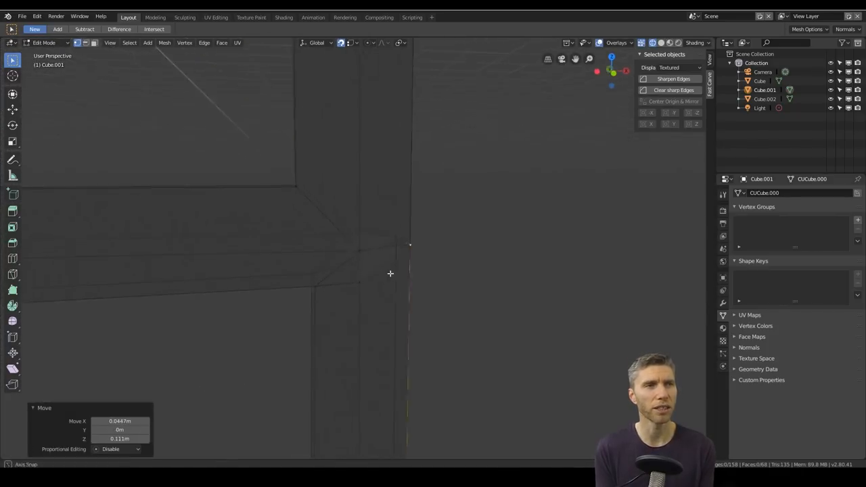
- Delete stray rail faces, extrude the base plate and add a Bevel modifier
left_click(184, 42)
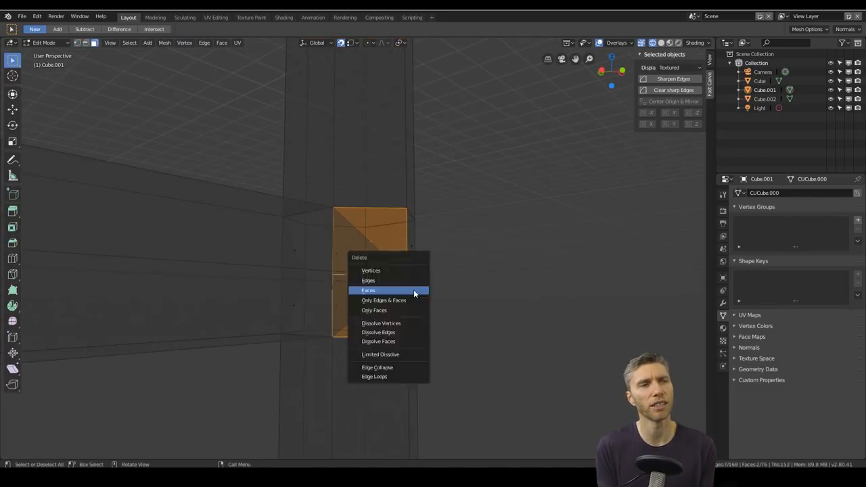
left_click(368, 289)
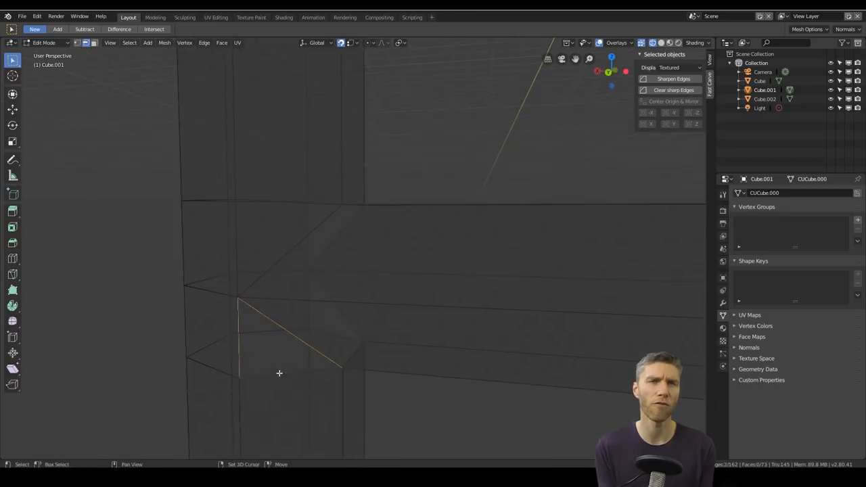
key("Tab")
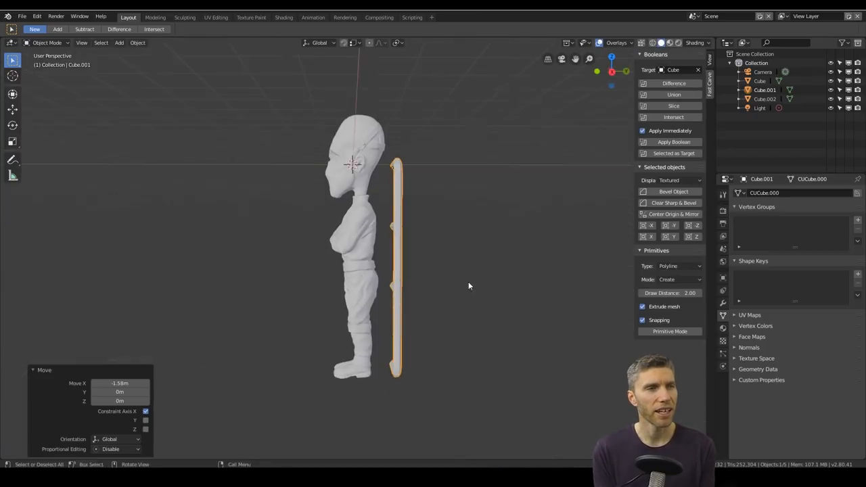
key("Tab")
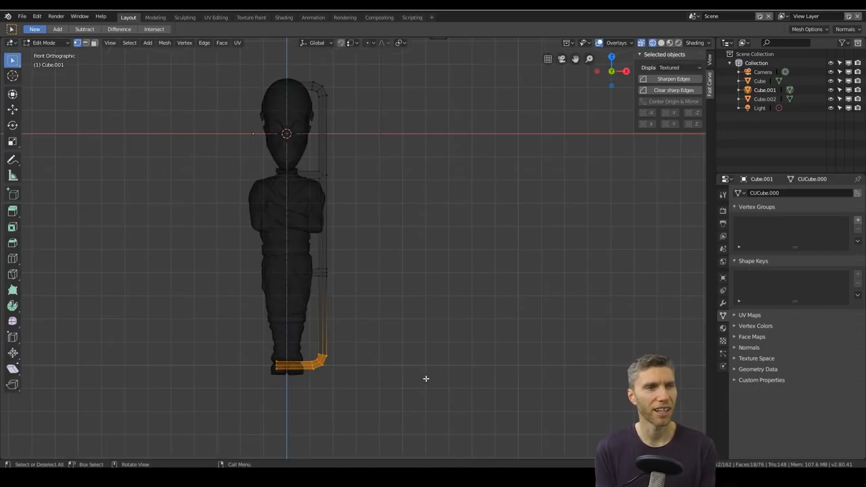
key("g")
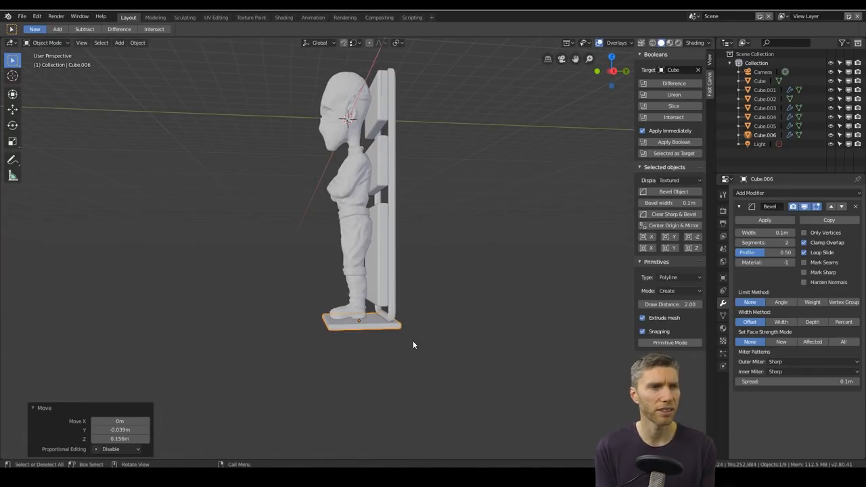
key("shift+d")
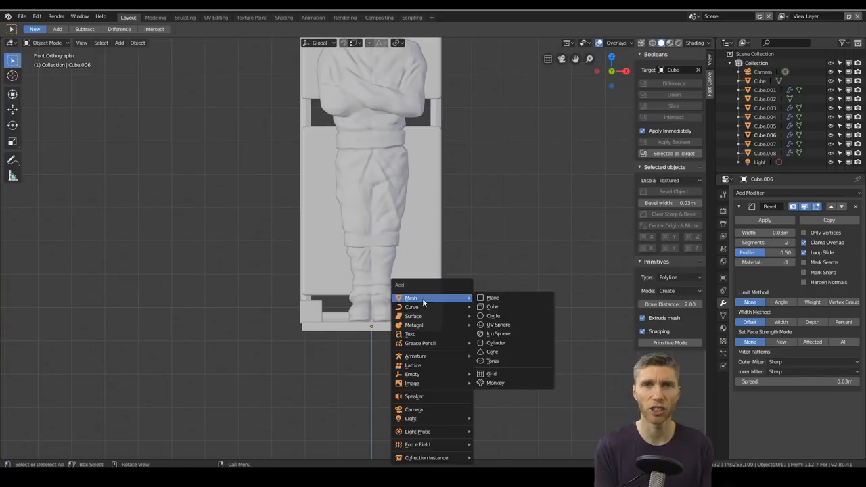
- Add a cylinder for the trolley wheel and inset its faces into a tyre and hub
left_click(495, 342)
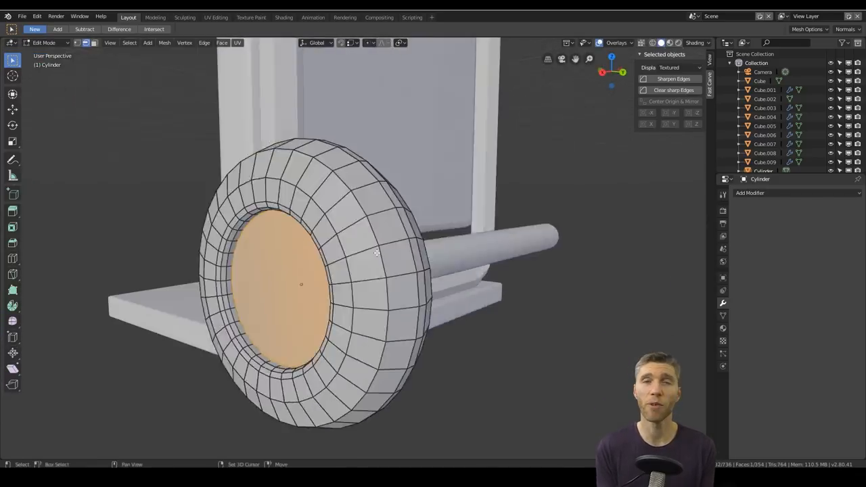
key("Tab")
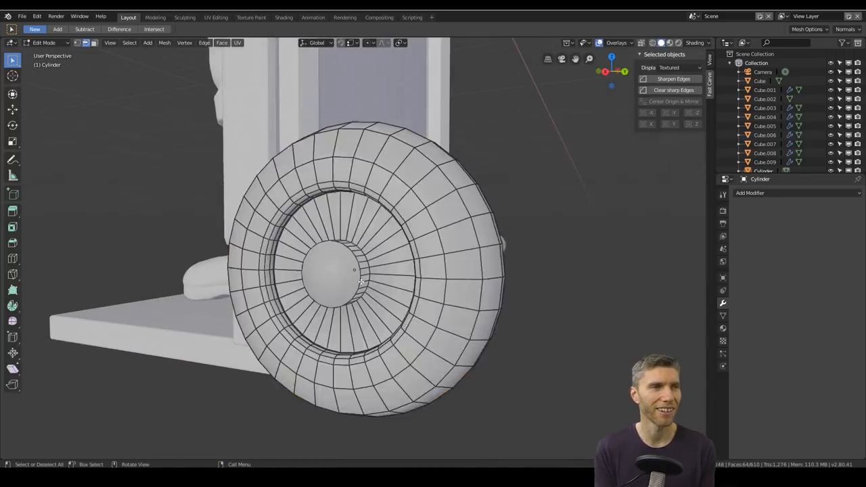
key("i")
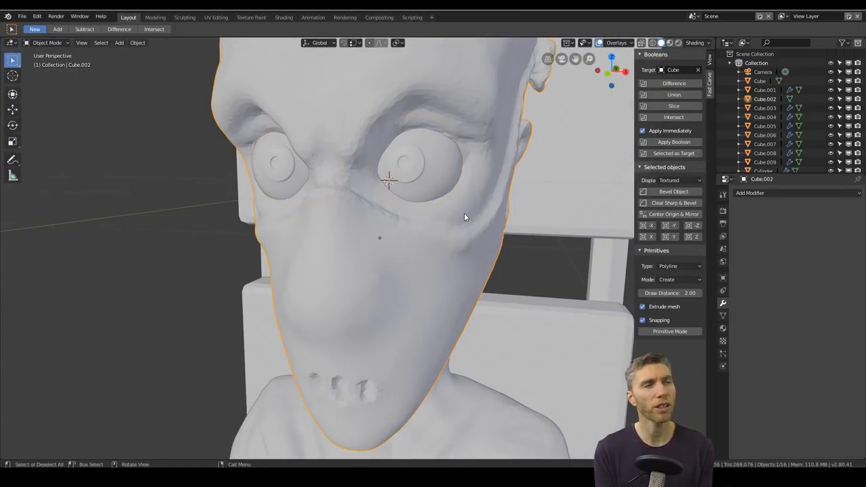
- Crease the upper and lower eyelids so they wrap around the eyeball
left_click(184, 16)
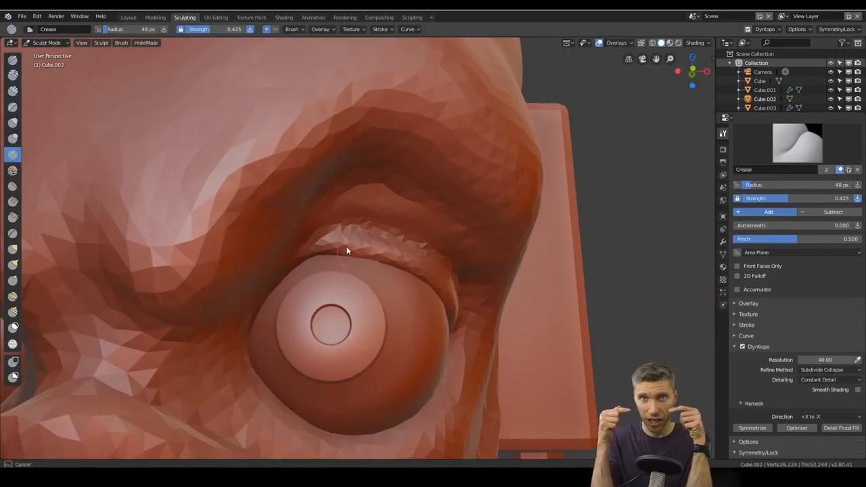
left_click_drag(347, 250, 463, 280)
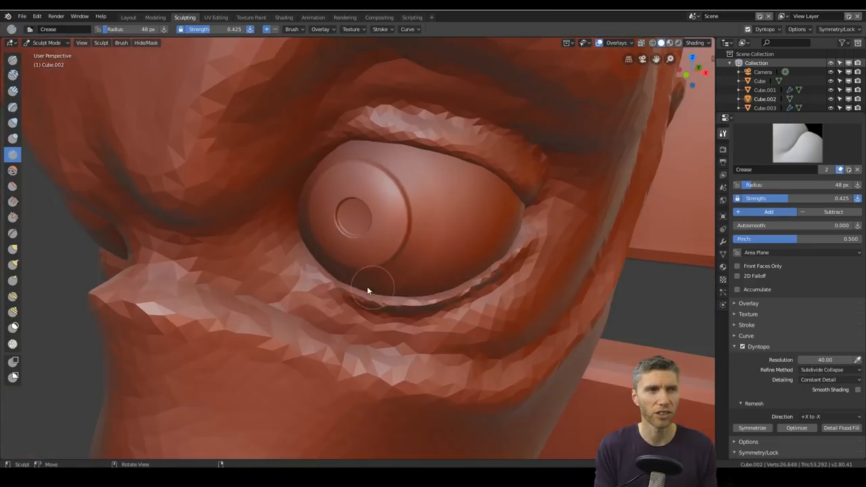
left_click_drag(368, 291, 368, 268)
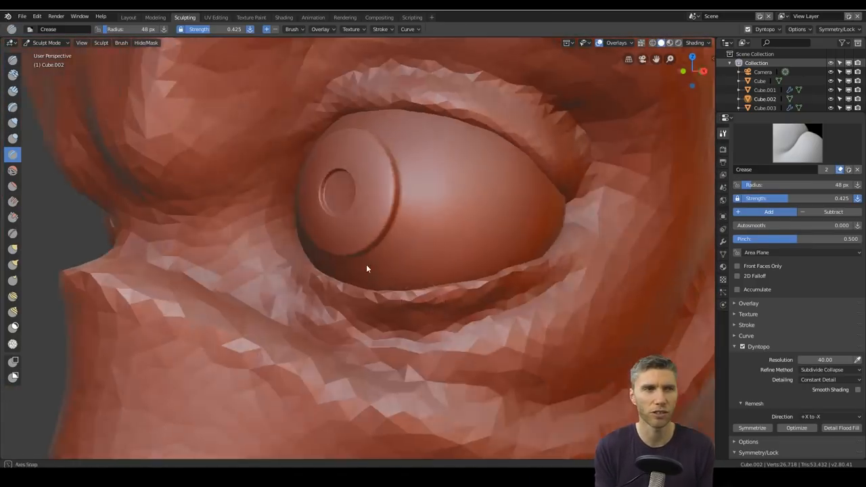
left_click_drag(368, 268, 259, 360)
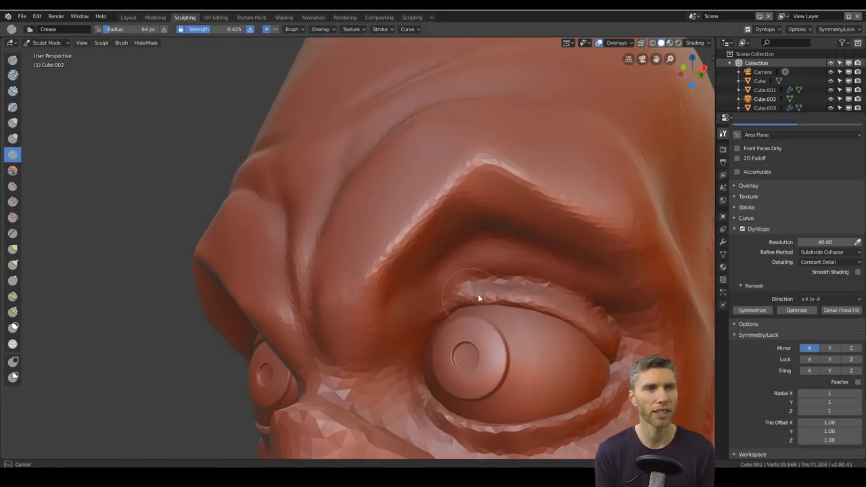
- Deepen the fold above the eyelid and tighten the rim of the eye socket opening
left_click_drag(479, 299, 384, 257)
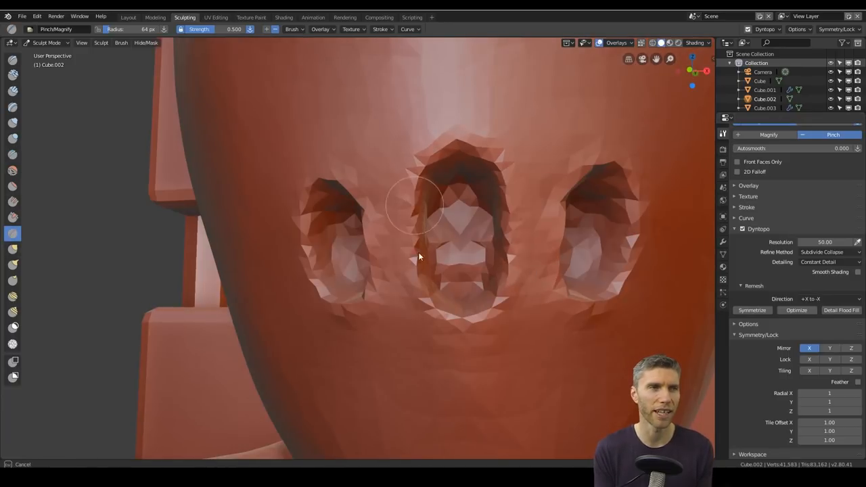
left_click_drag(420, 257, 433, 349)
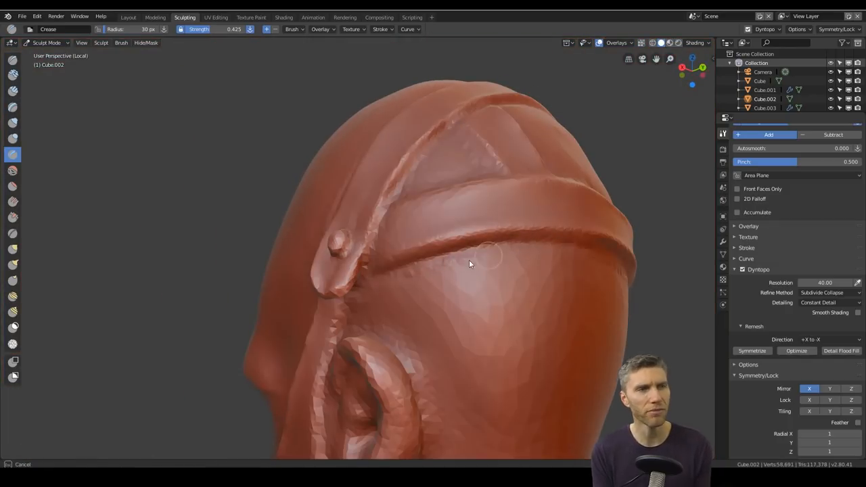
- Sharpen the crease along the jawline and smooth the base of the neck
left_click_drag(471, 263, 333, 297)
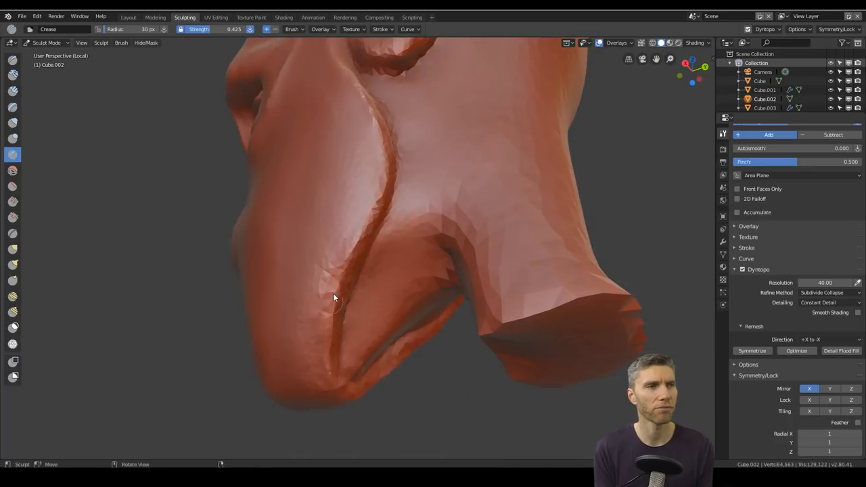
left_click_drag(332, 298, 474, 224)
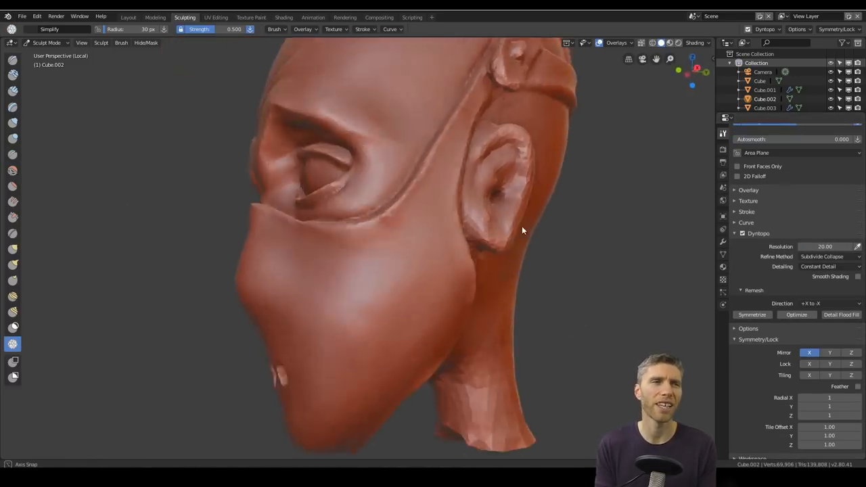
left_click_drag(521, 230, 232, 331)
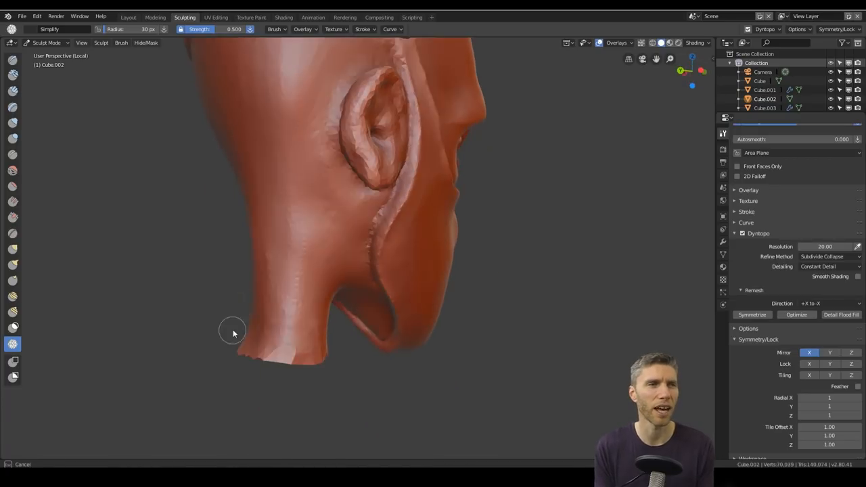
left_click_drag(232, 332, 393, 311)
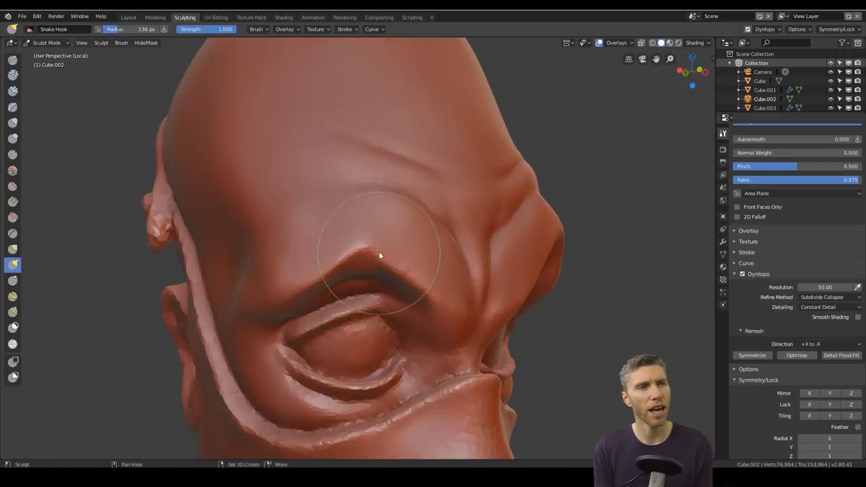
- Pull the brow ridge into shape and return to the Layout workspace view of the figure
left_click_drag(379, 255, 406, 297)
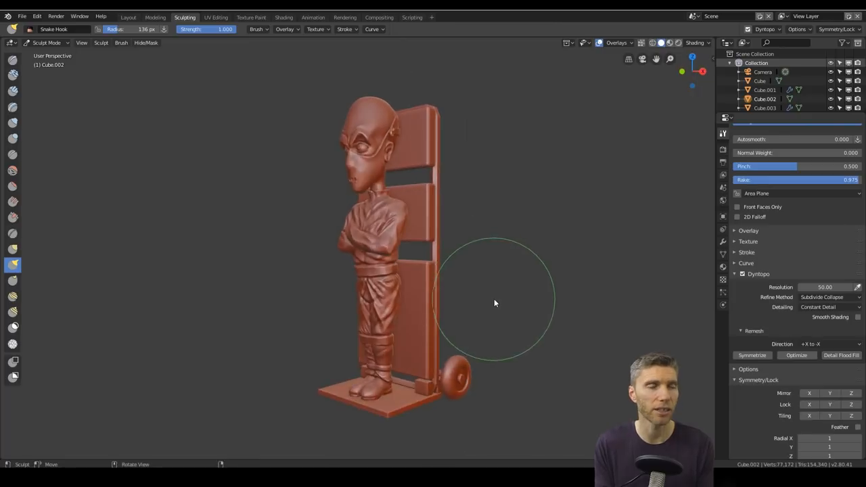
left_click(127, 17)
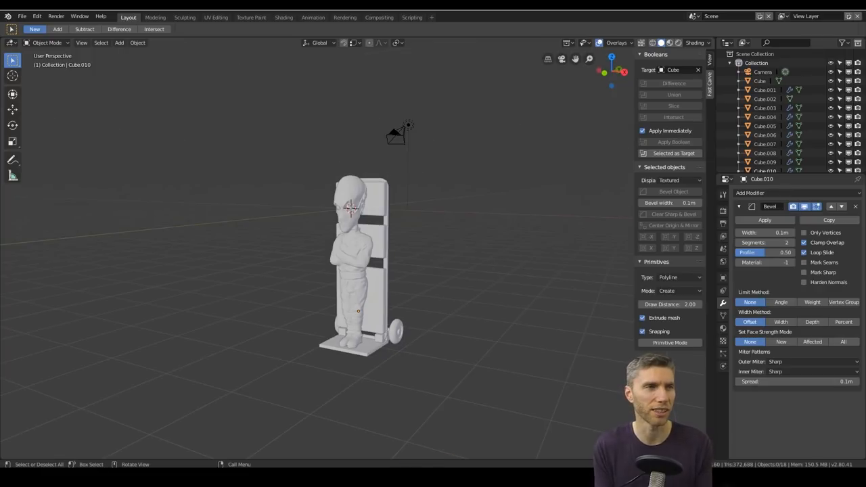
- Switch from Blender to the Discord sculpt-january-2019 channel
left_click(284, 17)
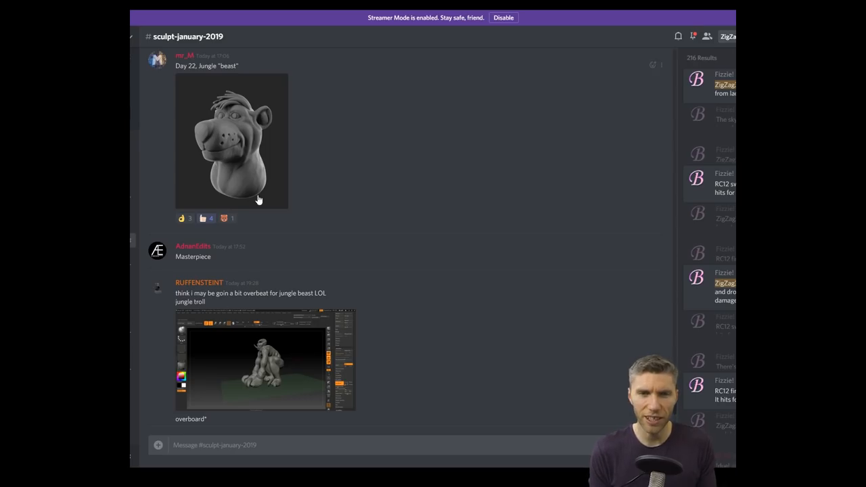
- Browse the competition work-in-progress chat and view the bull sculpt image full size
left_click(232, 141)
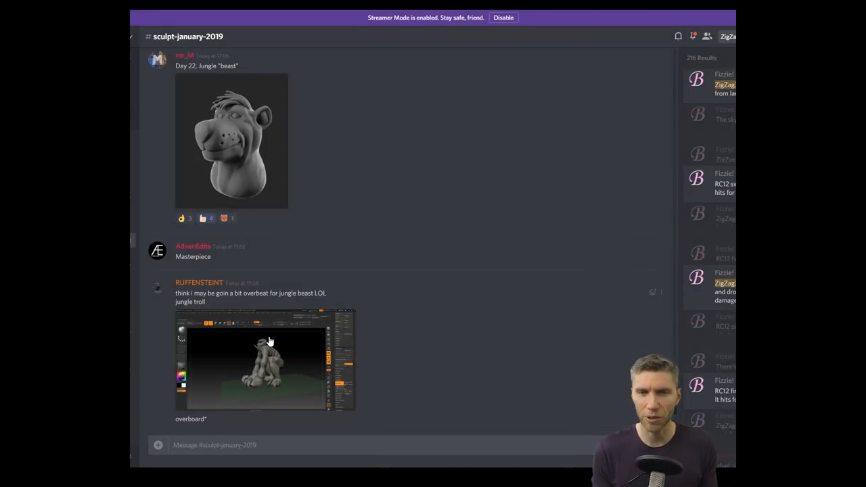
left_click(264, 358)
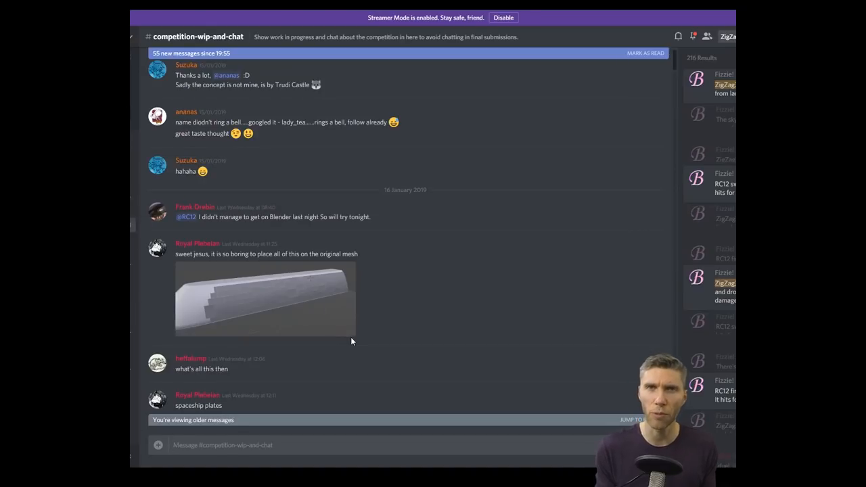
scroll("down", 3)
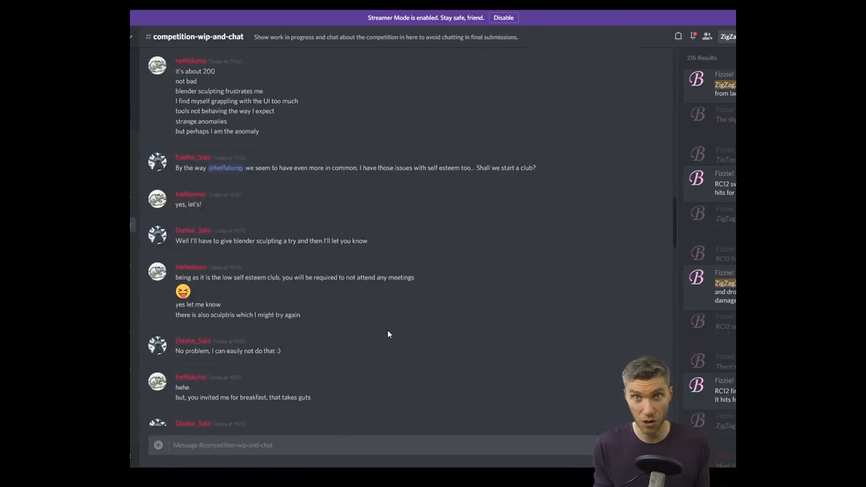
scroll("up", 3)
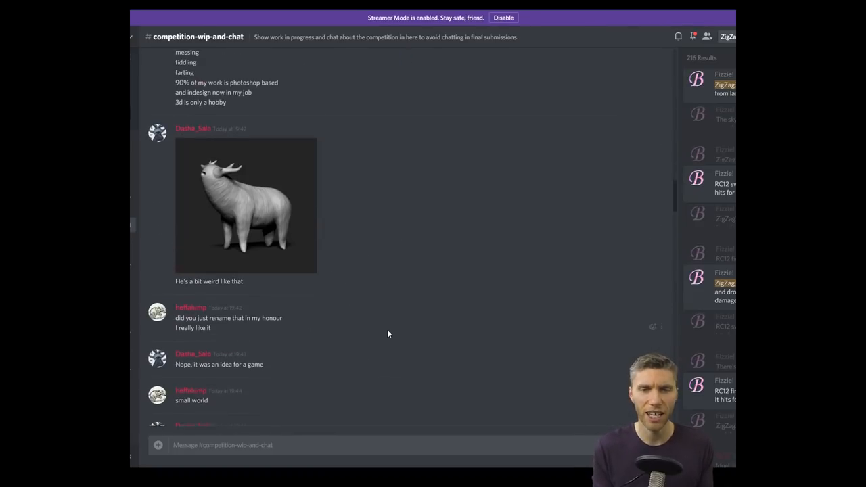
left_click(247, 206)
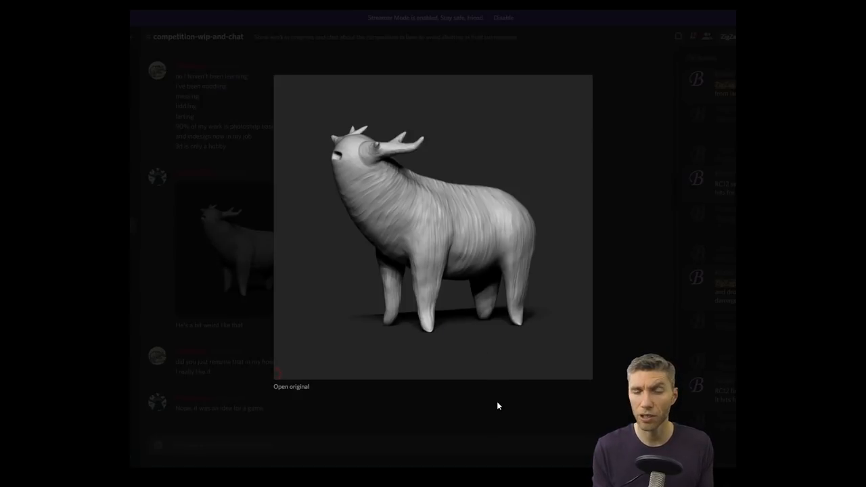
mouse_move(506, 417)
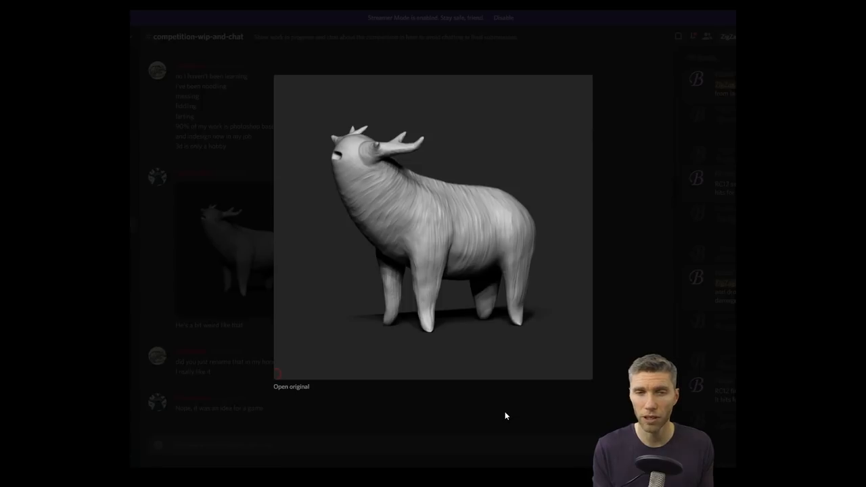
left_click(503, 417)
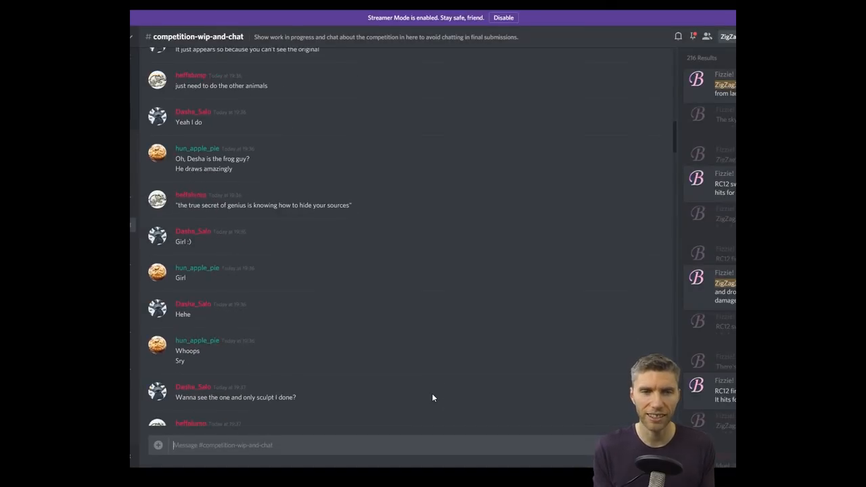
- Scroll through further community sculpt posts in the competition channel
scroll("down", 3)
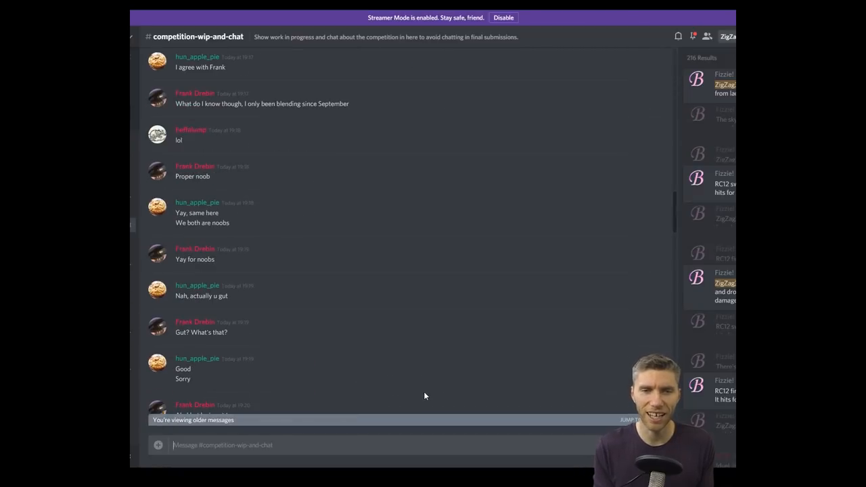
scroll("up", 3)
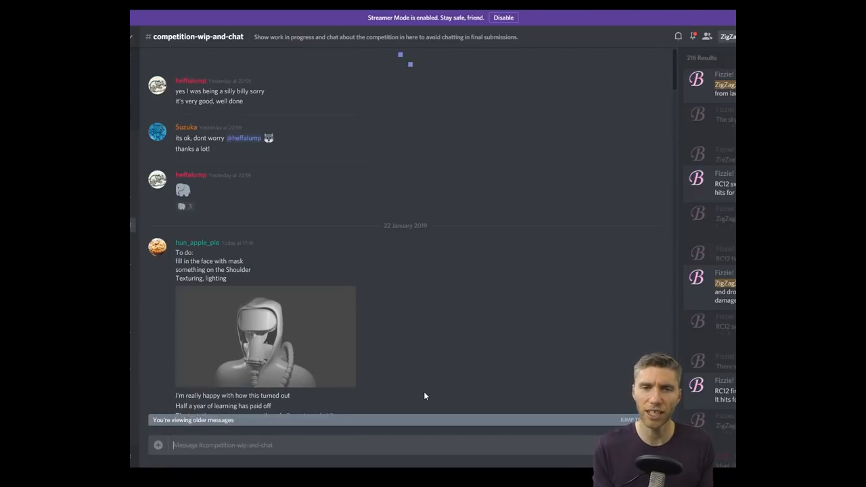
left_click(265, 335)
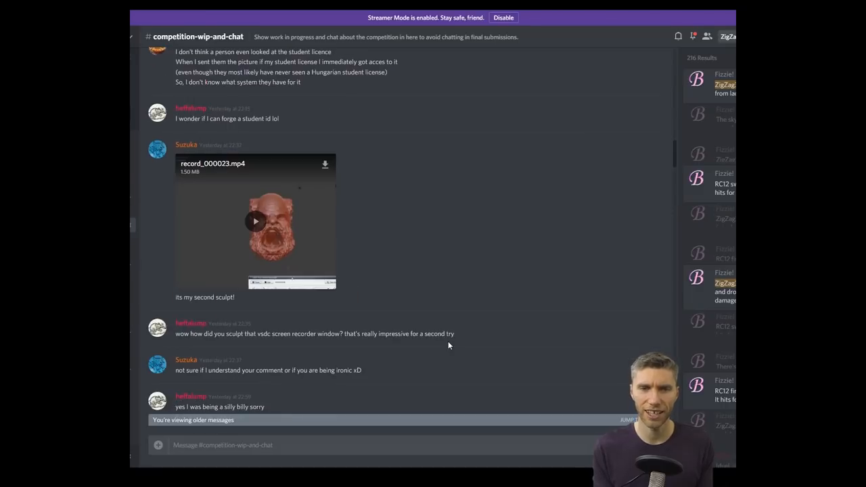
scroll("up", 3)
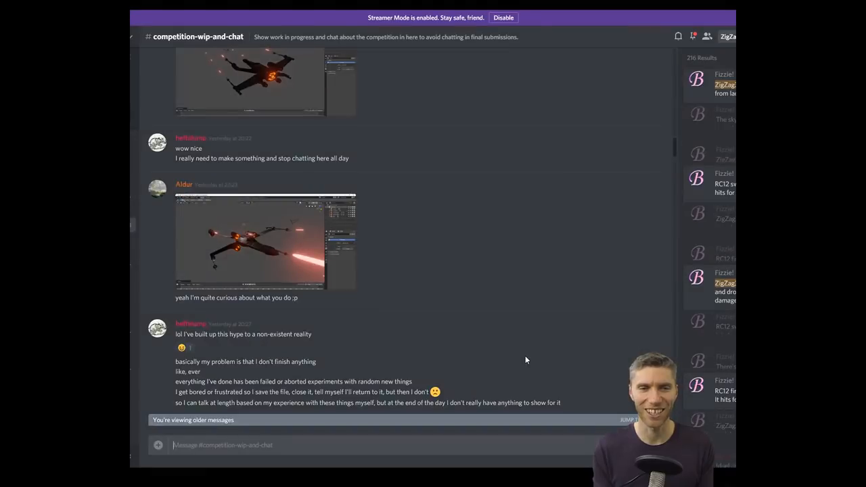
scroll("down", 3)
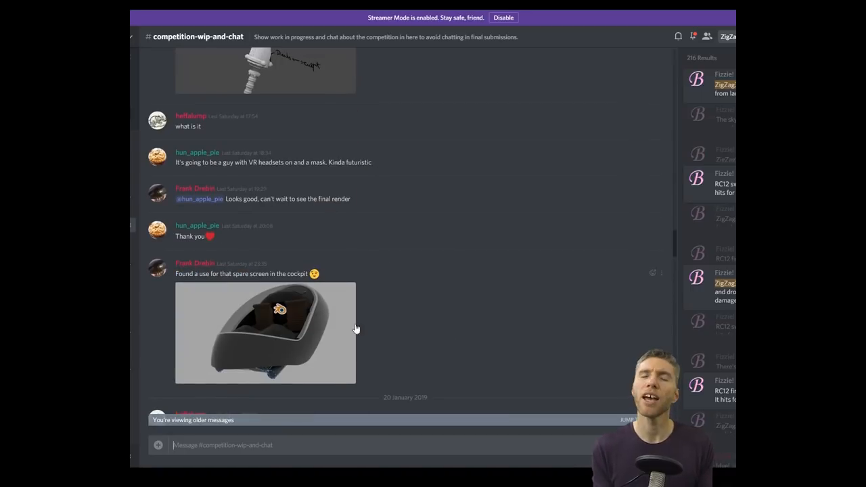
left_click(265, 333)
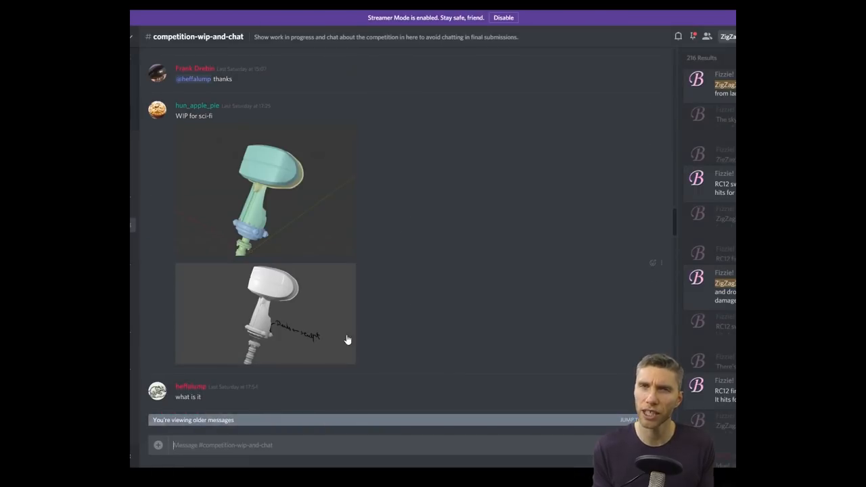
- Enlarge the displaced cube render to full size
left_click(264, 197)
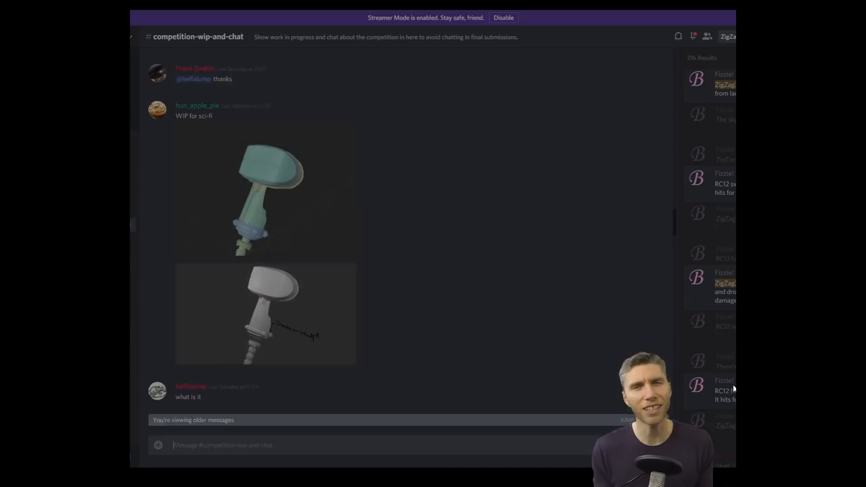
scroll("down", 3)
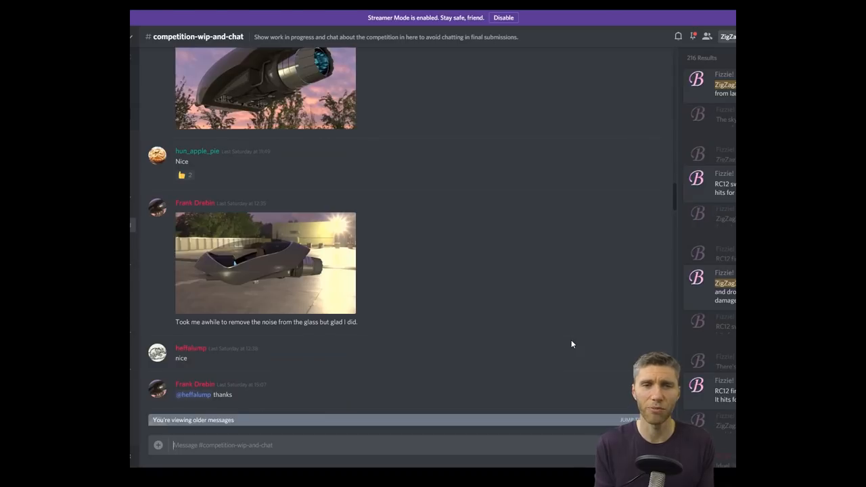
scroll("up", 3)
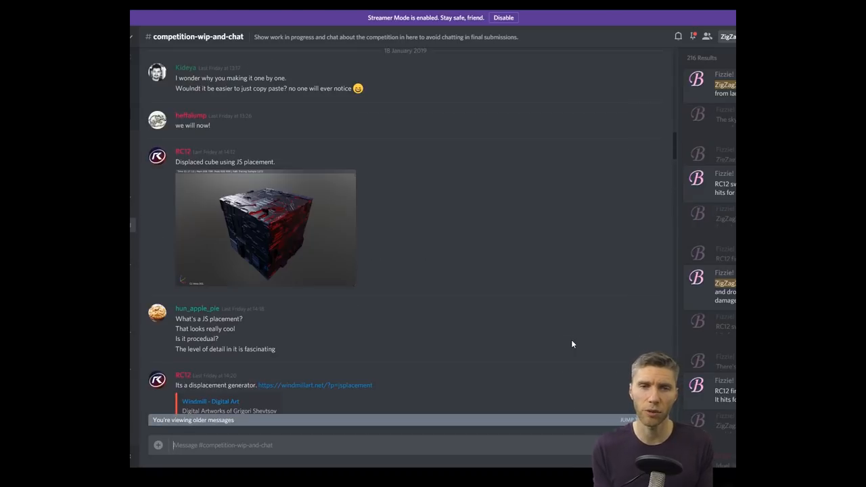
left_click(266, 227)
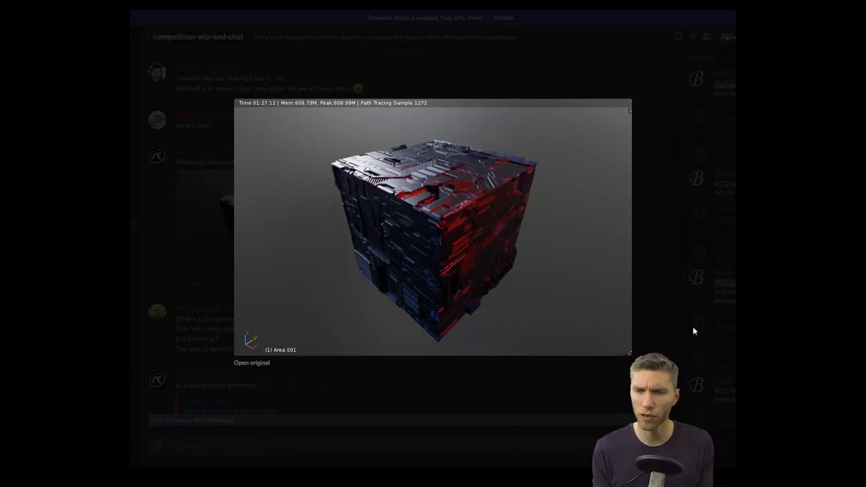